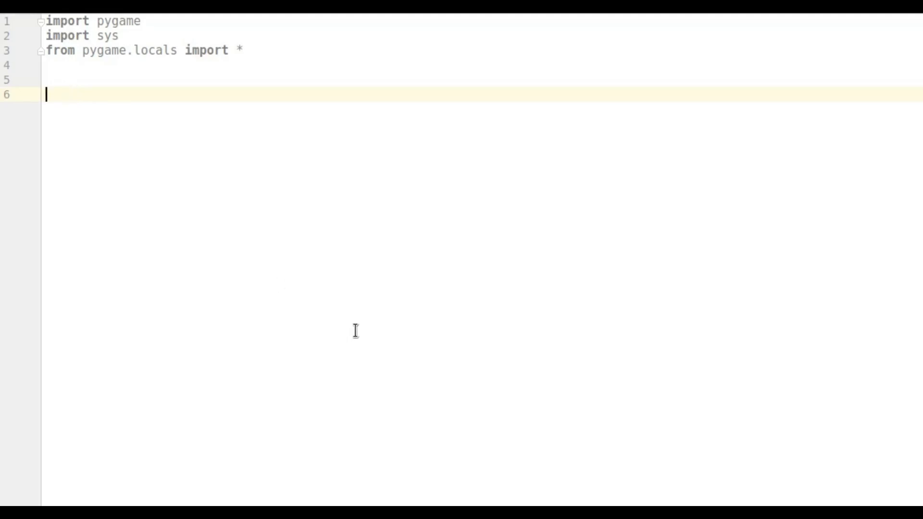
{"action": "mouse_move", "coordinate": [329, 266]}
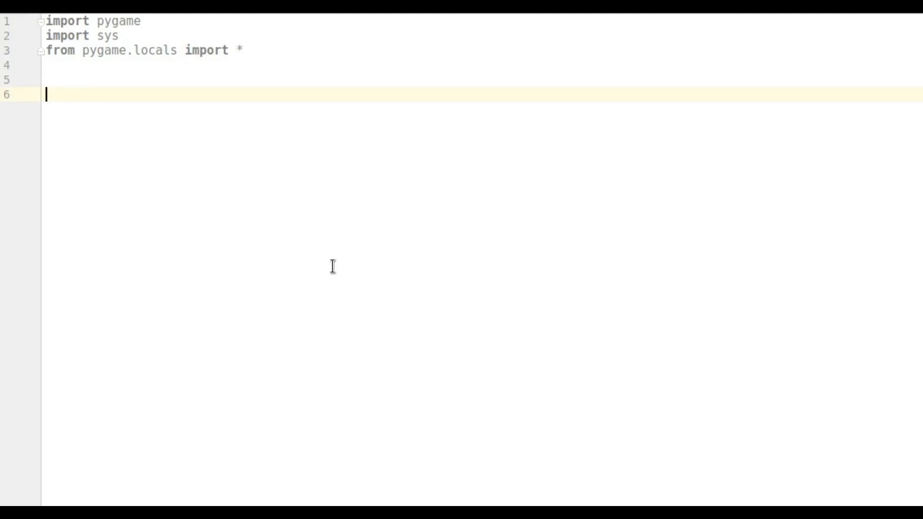
Declare 'class Game(object):' on line 6 beneath the pygame and sys imports
{"action": "type", "text": "cla"}
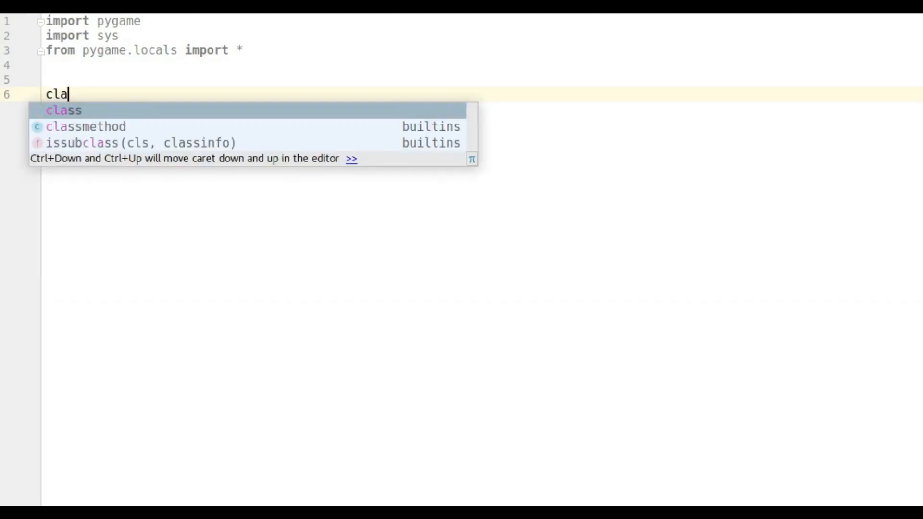
{"action": "key", "text": "Tab"}
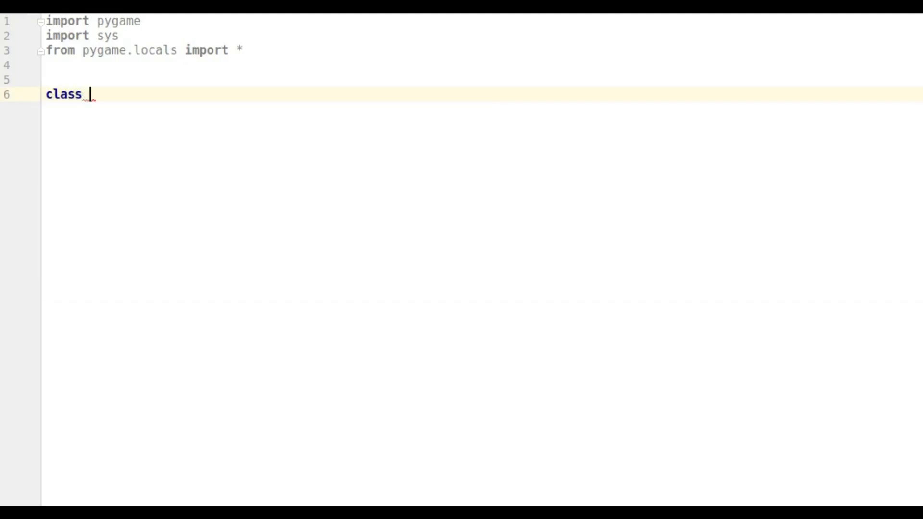
{"action": "type", "text": "Game"}
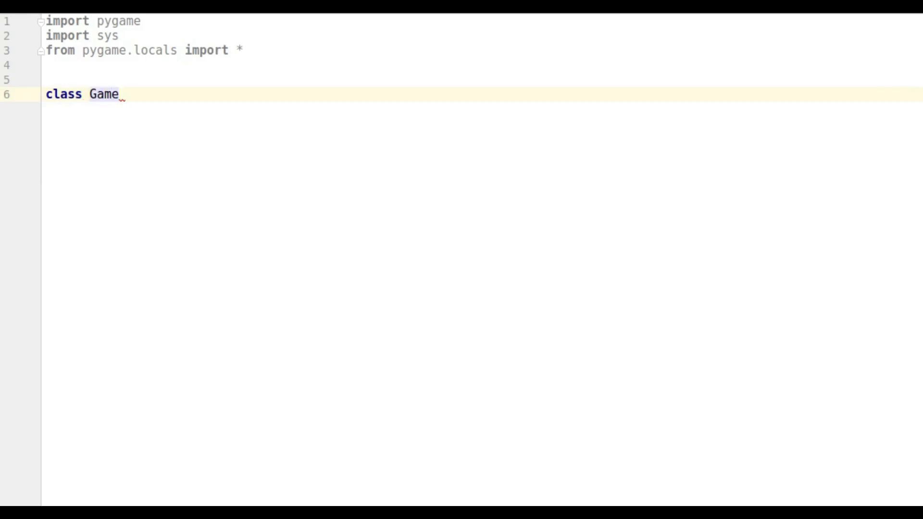
{"action": "type", "text": "(obb"}
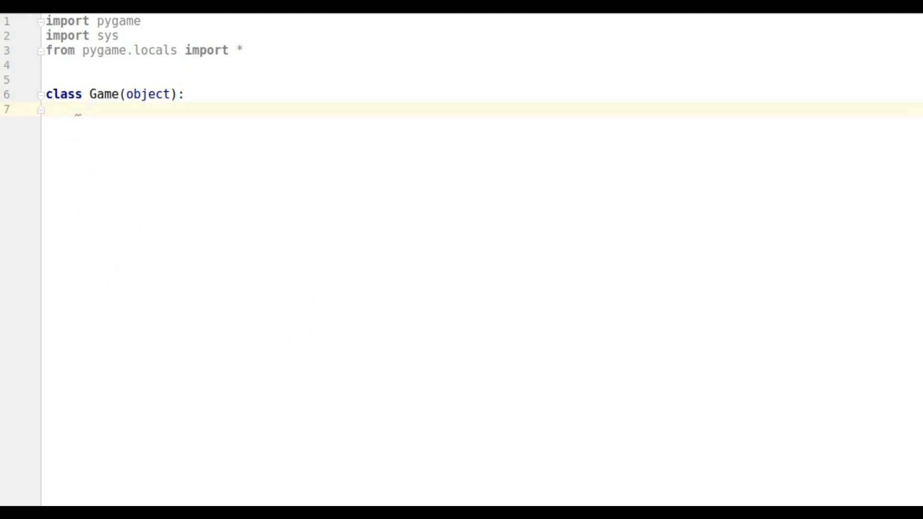
{"action": "mouse_move", "coordinate": [127, 218]}
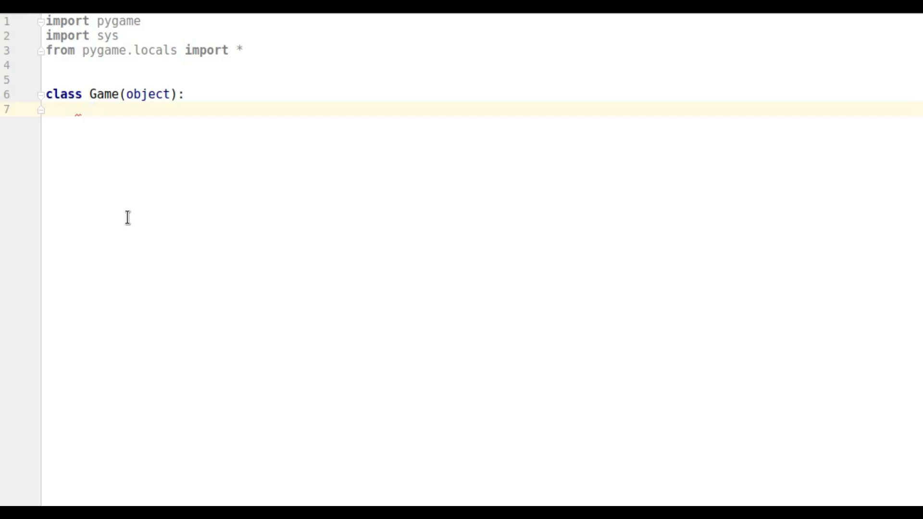
Add class constants WHITE = (255, 255, 255) and BLACK = (0, 0, 0) inside Game
{"action": "type", "text": "WHITE"}
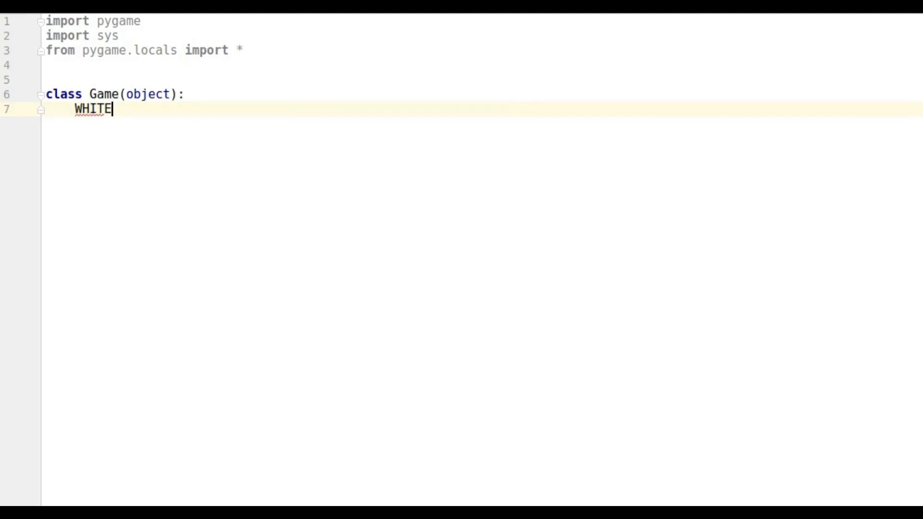
{"action": "type", "text": "="}
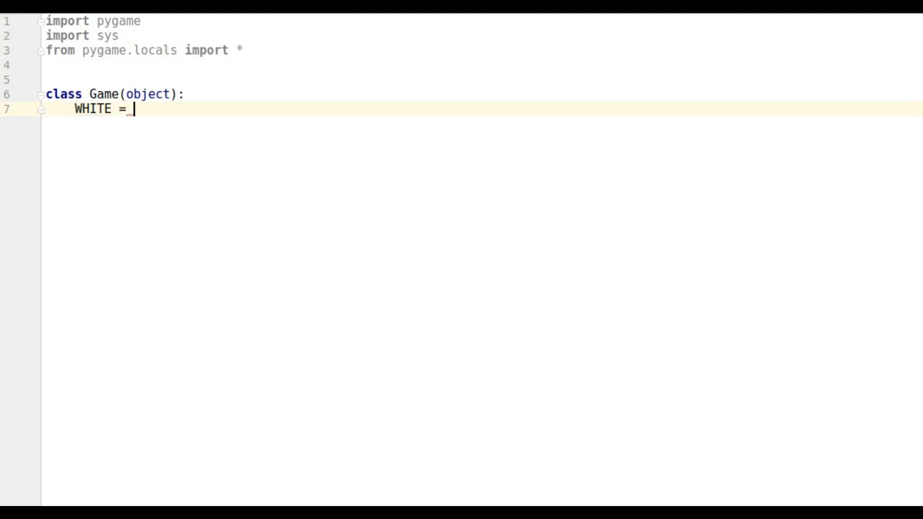
{"action": "type", "text": "(255,"}
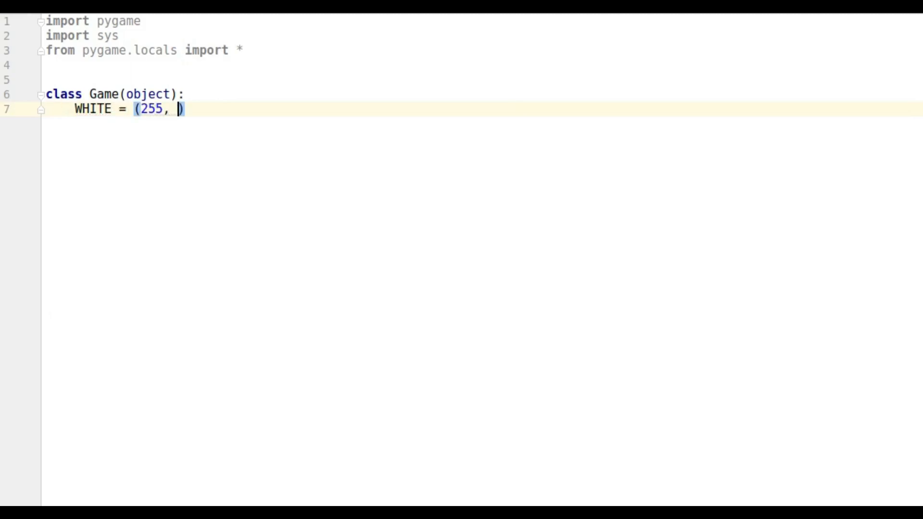
{"action": "type", "text": "255, 255"}
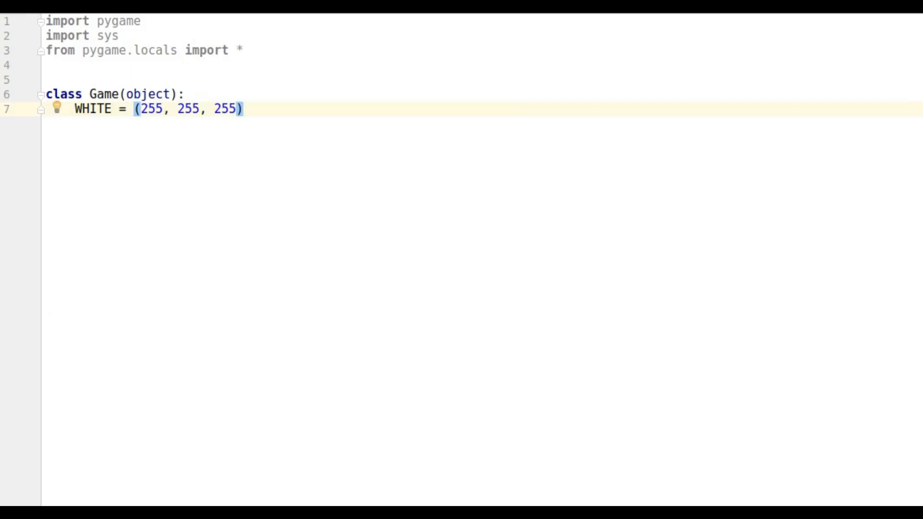
{"action": "key", "text": "Enter"}
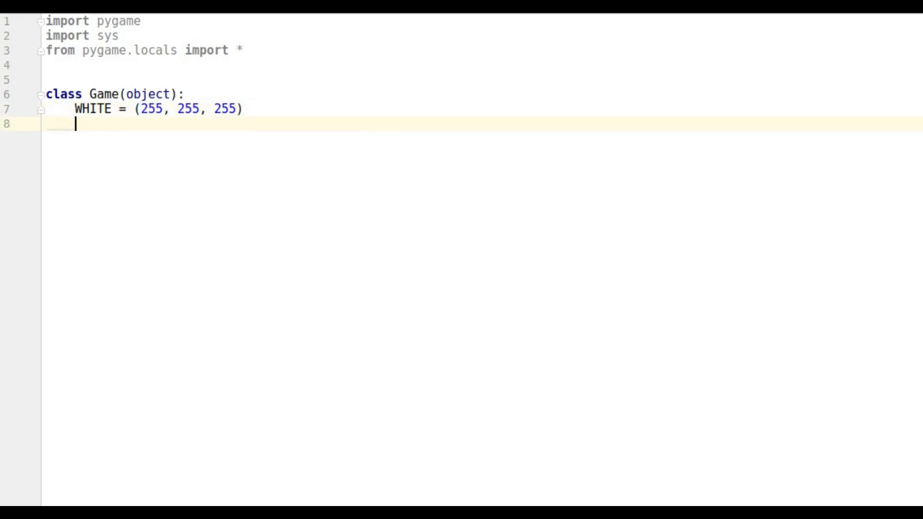
{"action": "type", "text": "BLACK"}
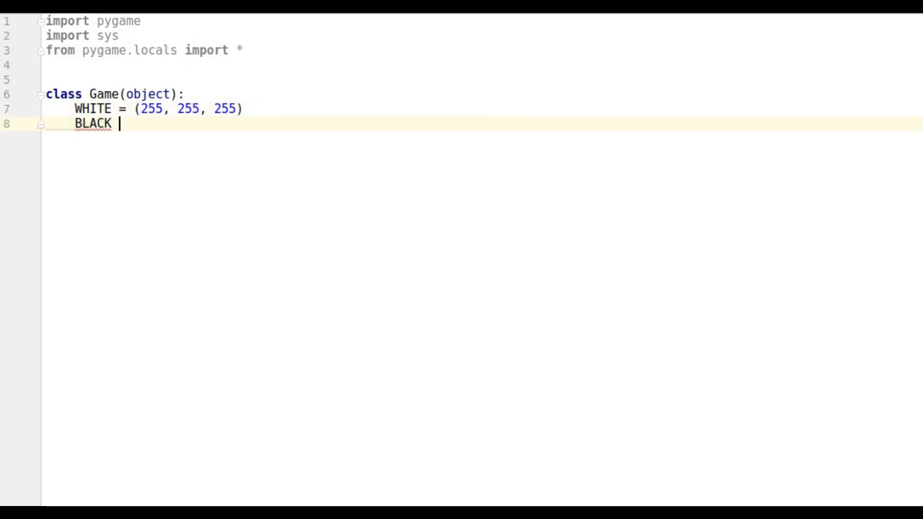
{"action": "type", "text": "= (0"}
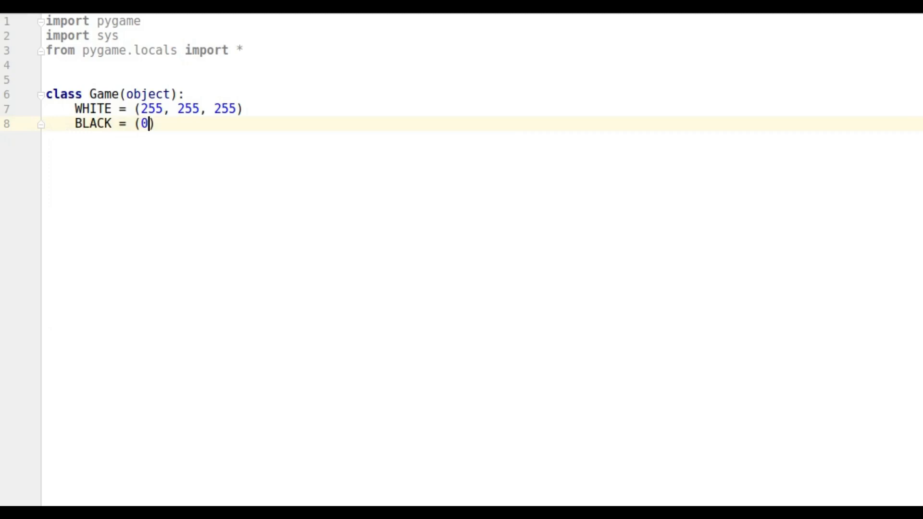
{"action": "type", "text": ", 0, 0"}
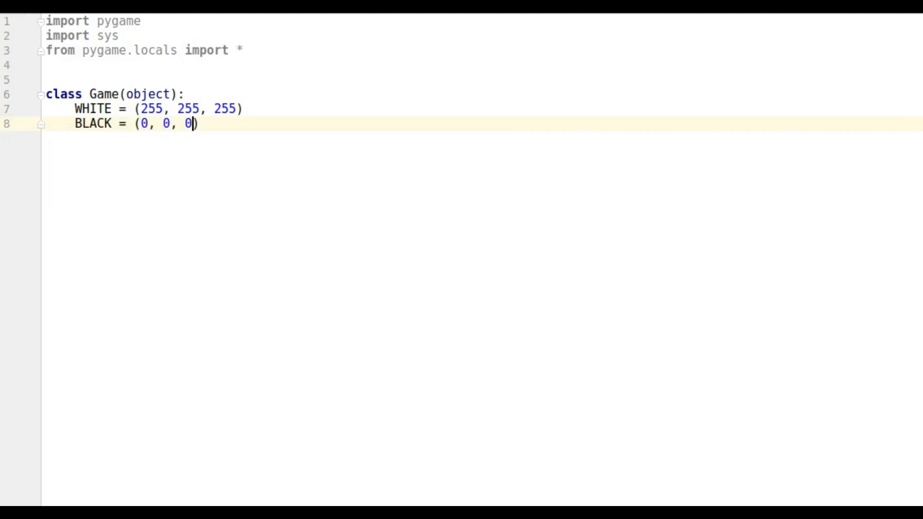
{"action": "key", "text": "Enter"}
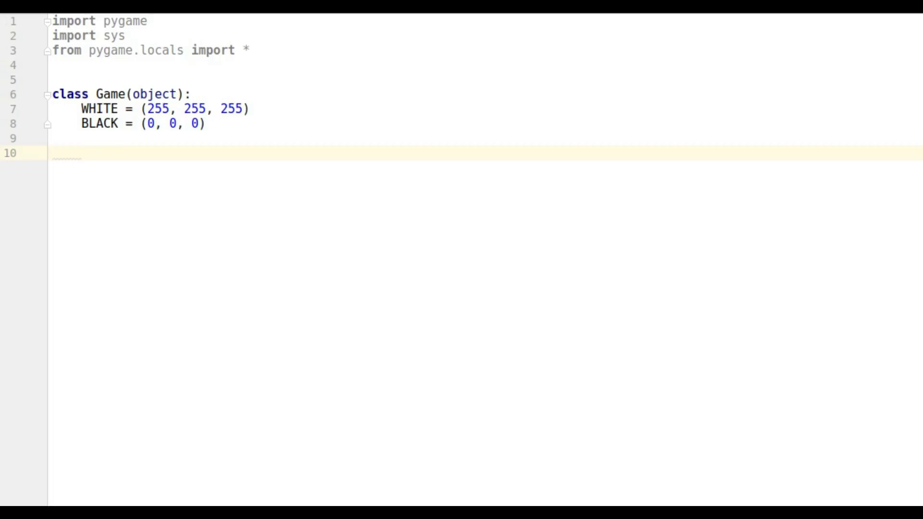
{"action": "mouse_move", "coordinate": [253, 162]}
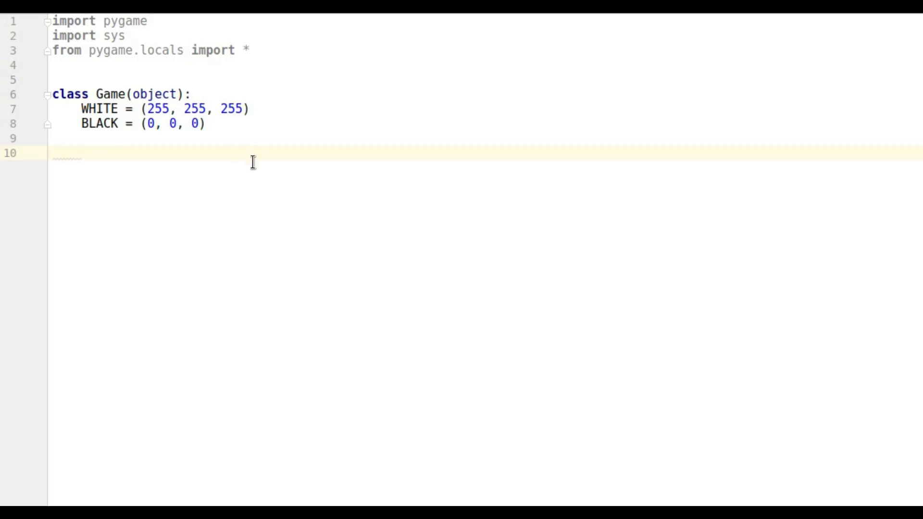
Add an __init__(self) constructor that calls pygame.init()
{"action": "type", "text": "def __"}
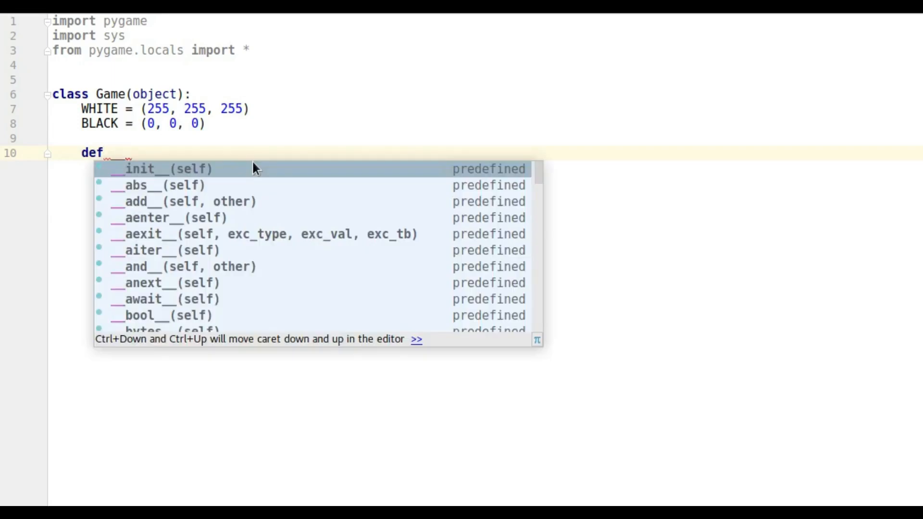
{"action": "left_click", "coordinate": [154, 168]}
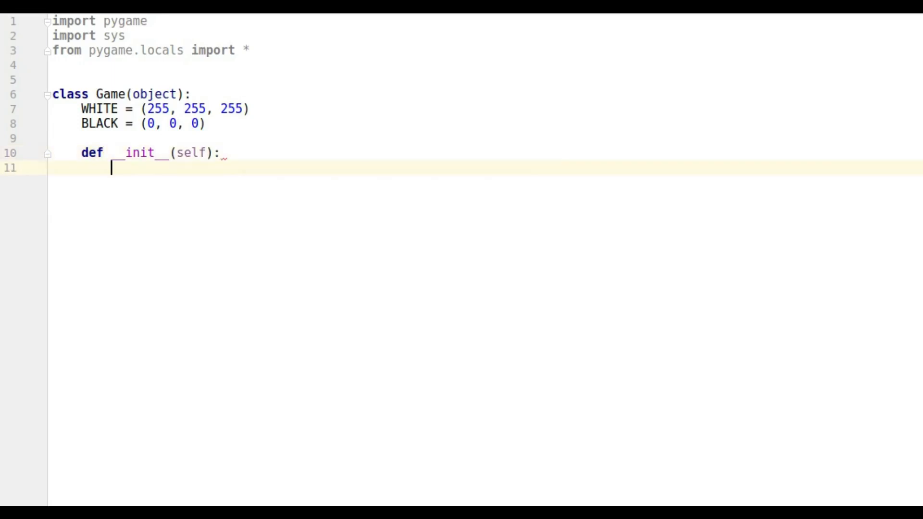
{"action": "type", "text": "pygame."}
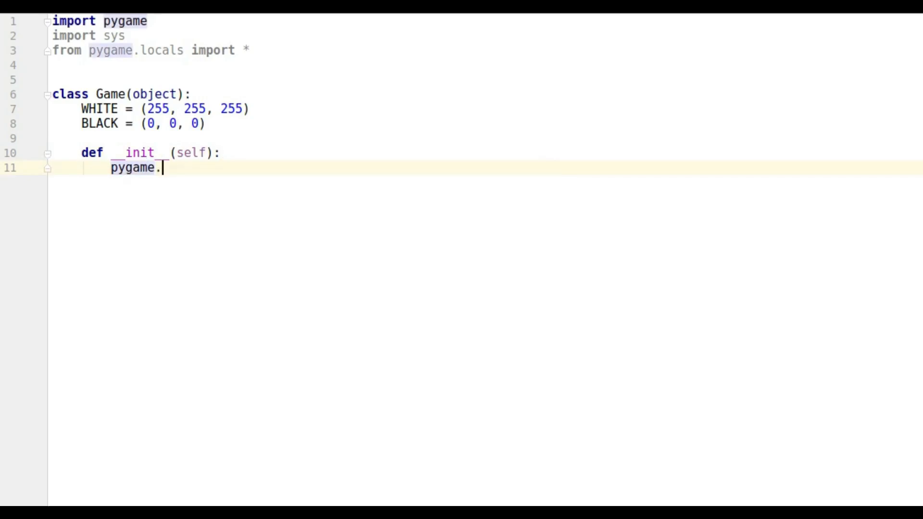
{"action": "type", "text": "init("}
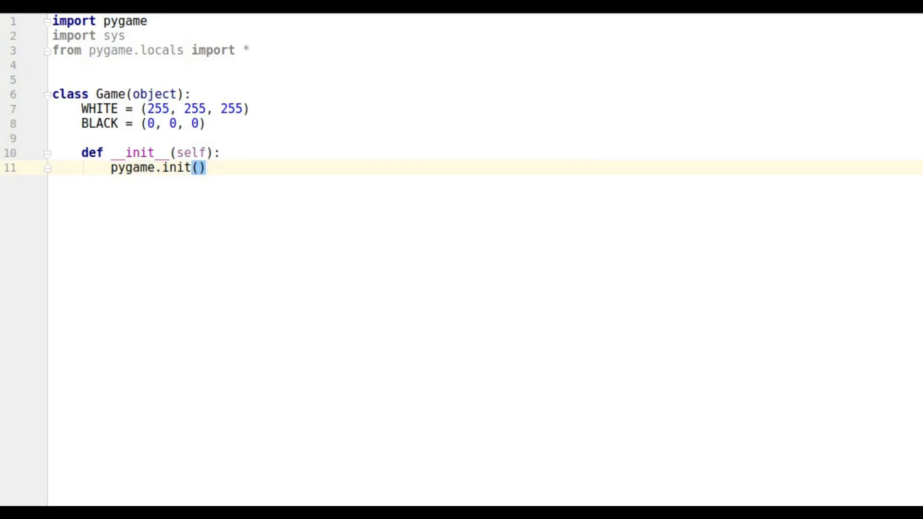
Set self.screen to pygame.display.set_mode((640, 480)) in the constructor
{"action": "type", "text": "se"}
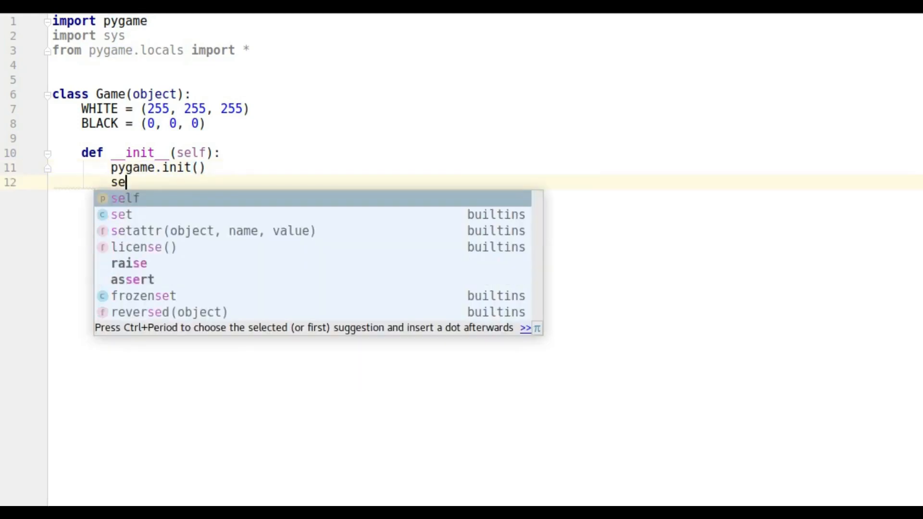
{"action": "type", "text": "l"}
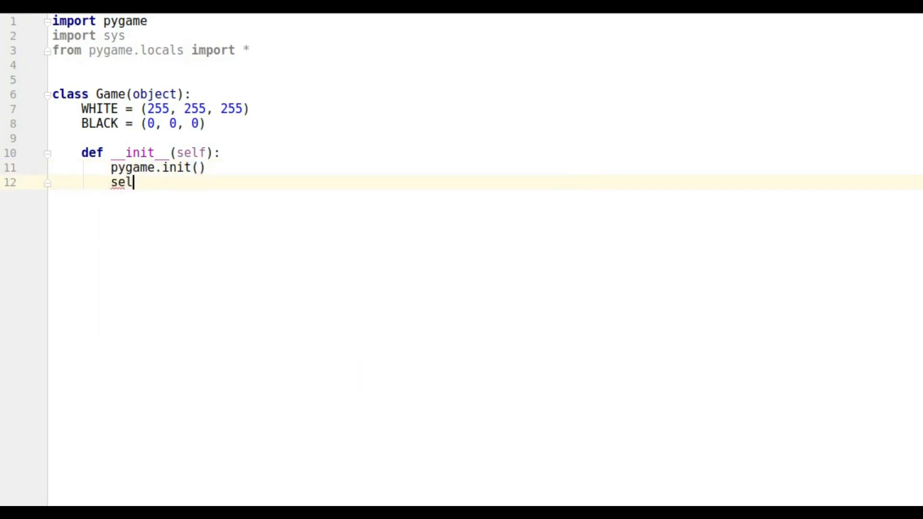
{"action": "type", "text": "f.sc"}
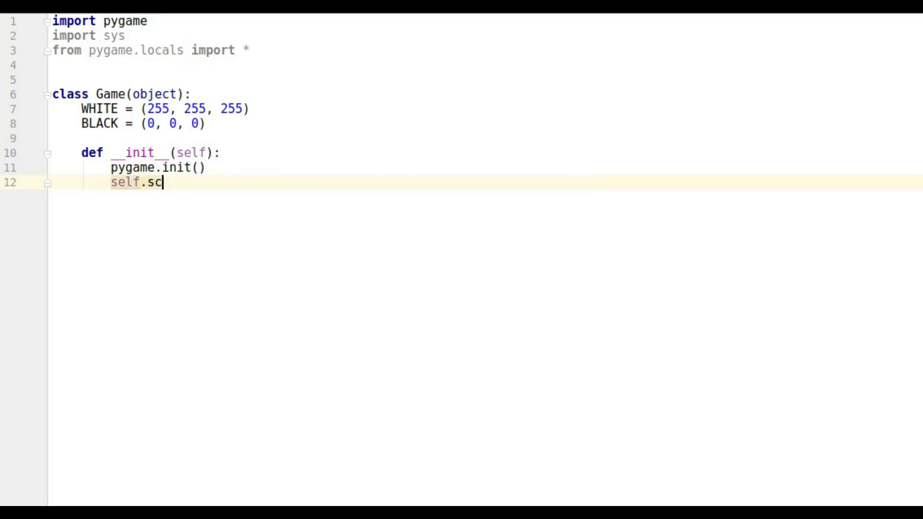
{"action": "type", "text": "reen"}
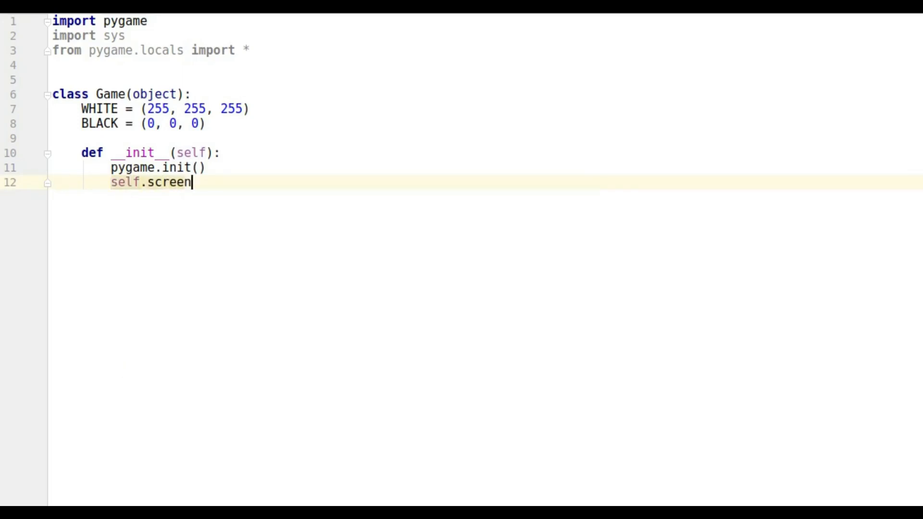
{"action": "type", "text": "="}
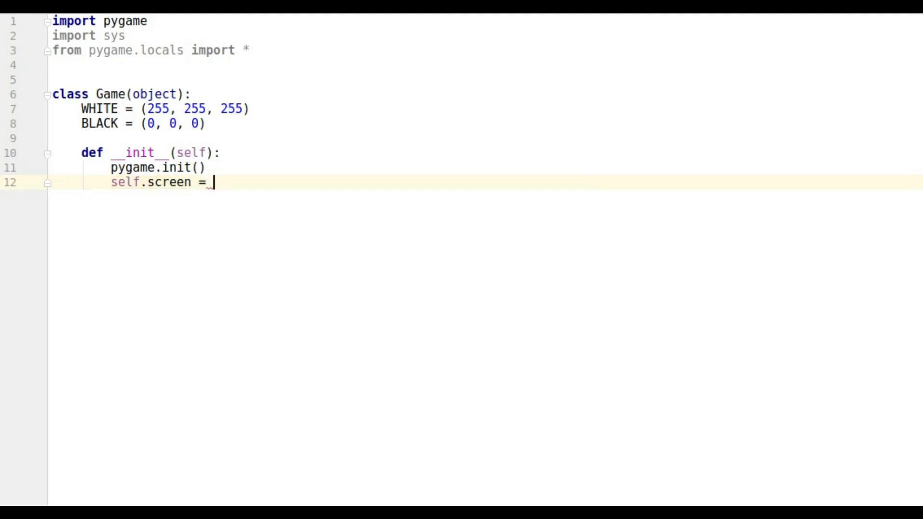
{"action": "type", "text": "pygame"}
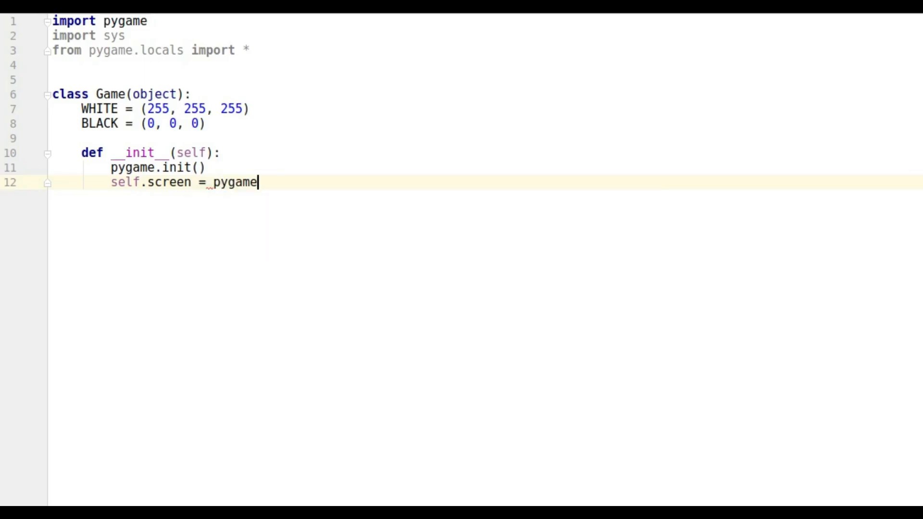
{"action": "type", "text": ".d"}
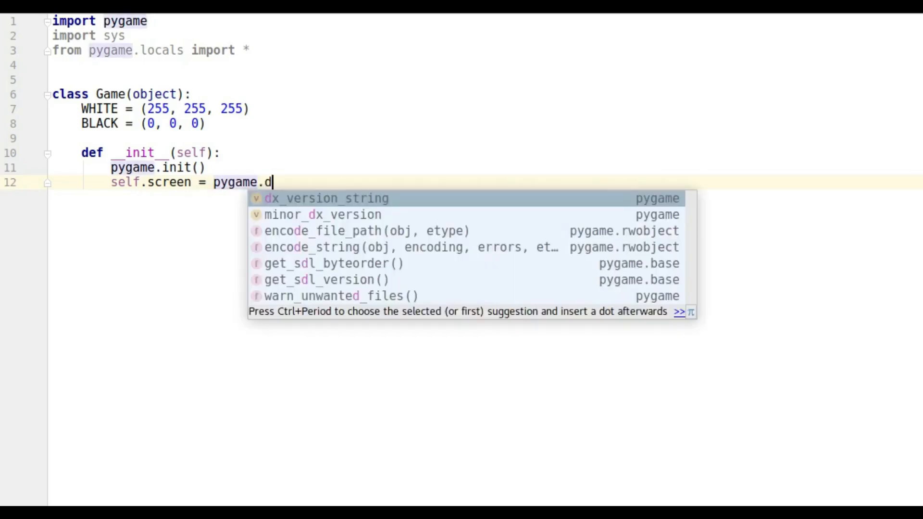
{"action": "type", "text": "isplay"}
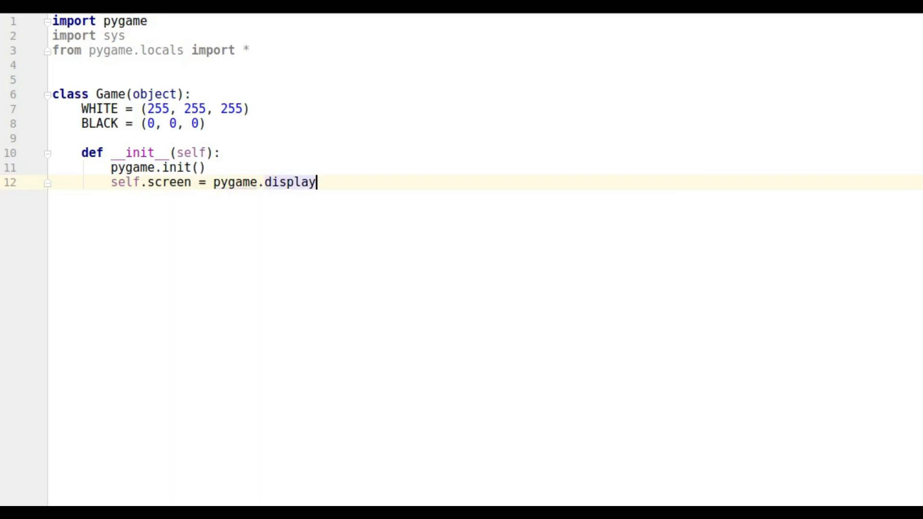
{"action": "type", "text": ".set_mode(6"}
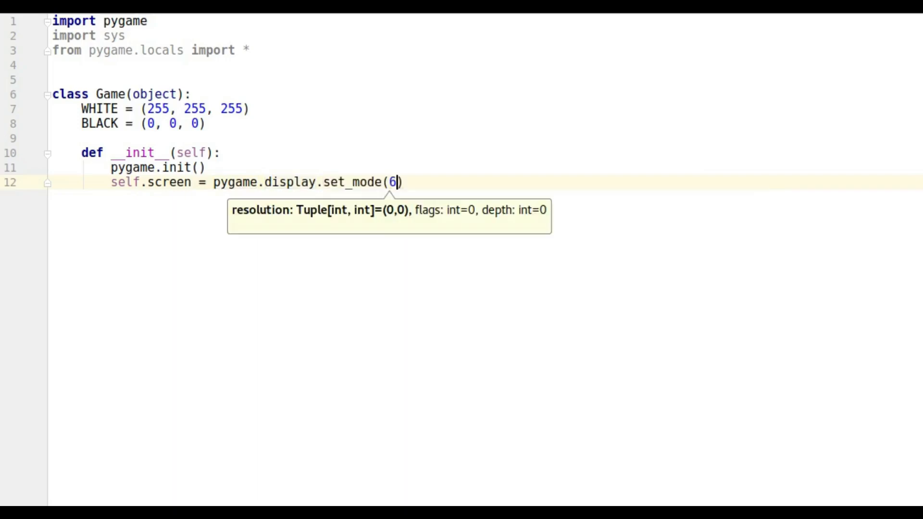
{"action": "type", "text": "("}
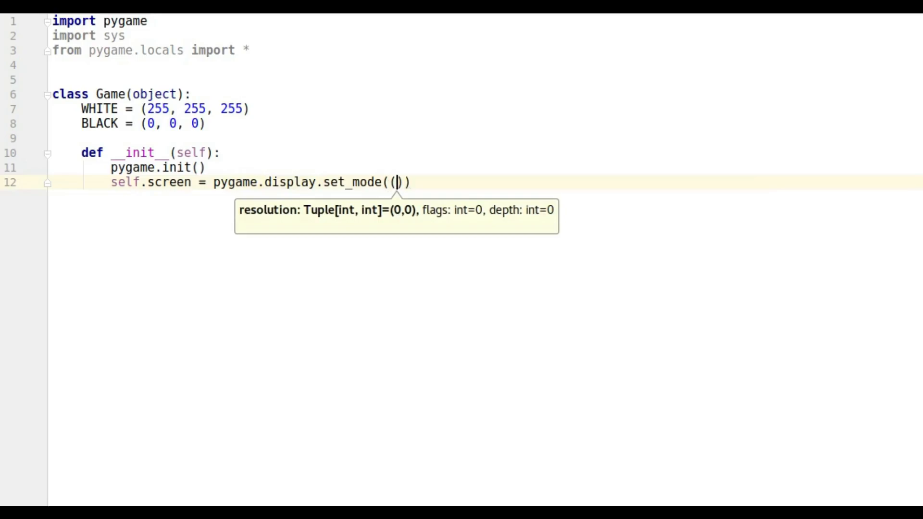
{"action": "type", "text": "640,"}
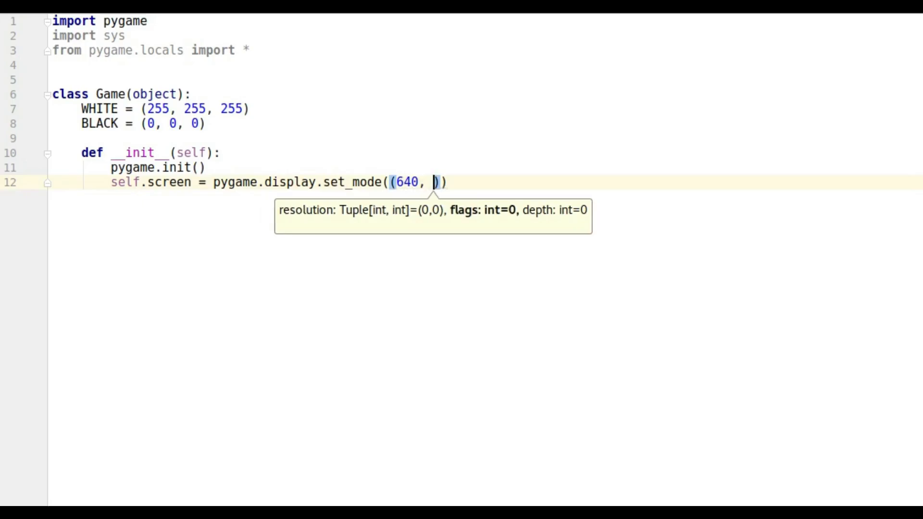
{"action": "type", "text": "480)"}
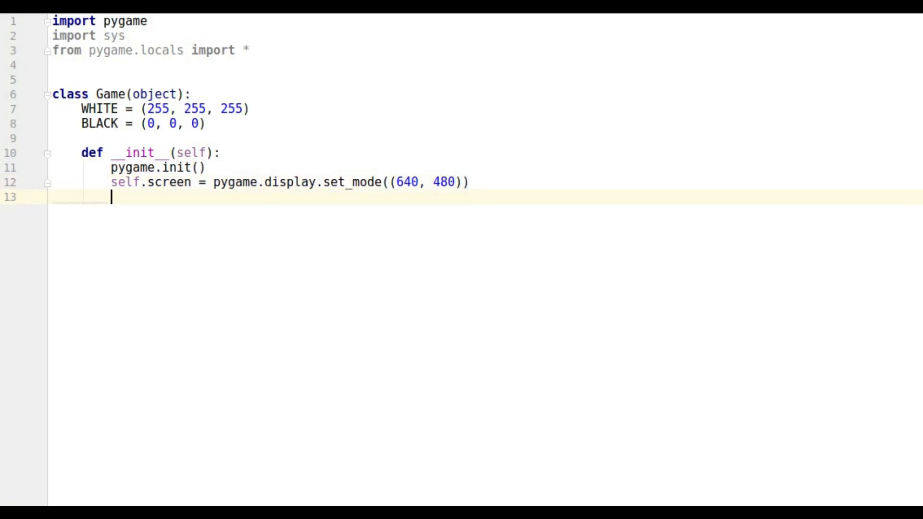
{"action": "key", "text": "Enter"}
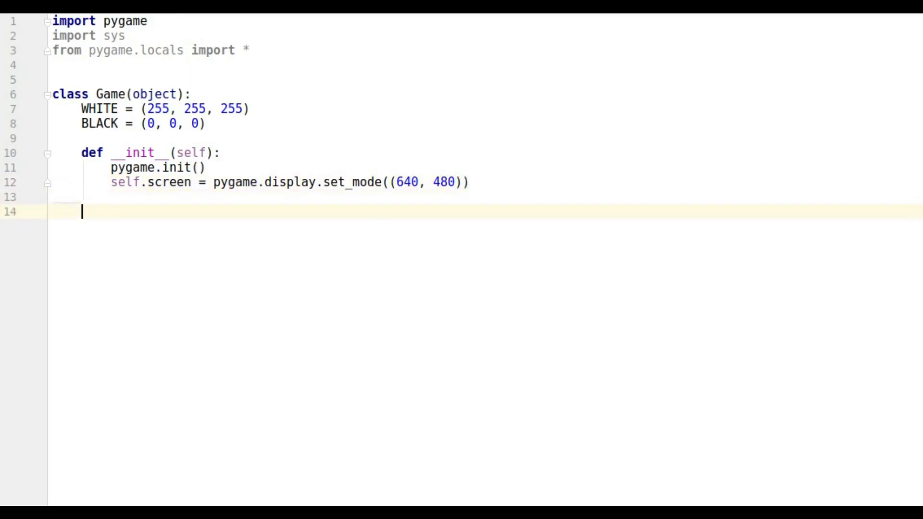
Define a play(self) method opening with a 'while True:' loop
{"action": "type", "text": "def"}
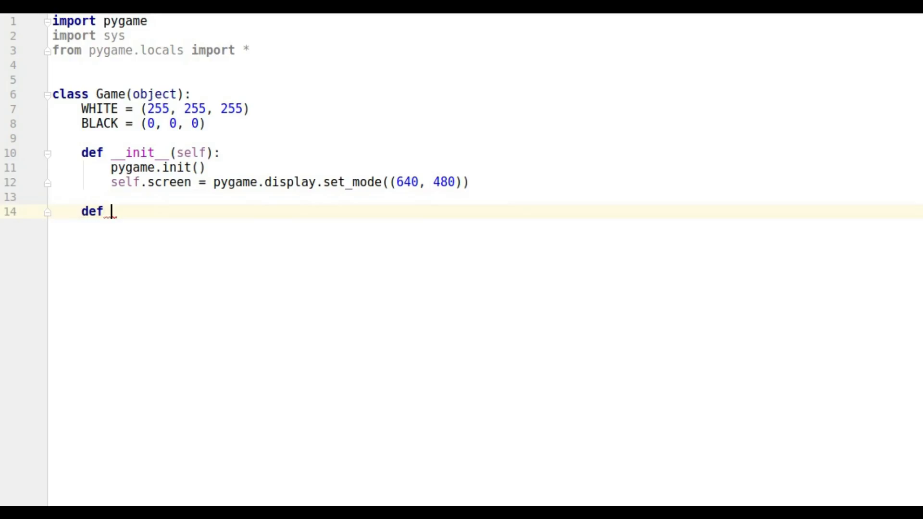
{"action": "type", "text": "play(self):"}
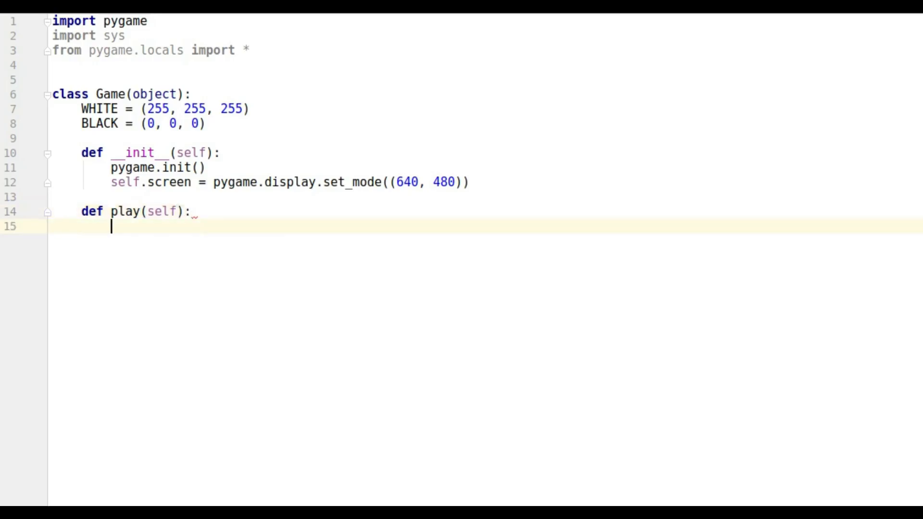
{"action": "type", "text": "while T"}
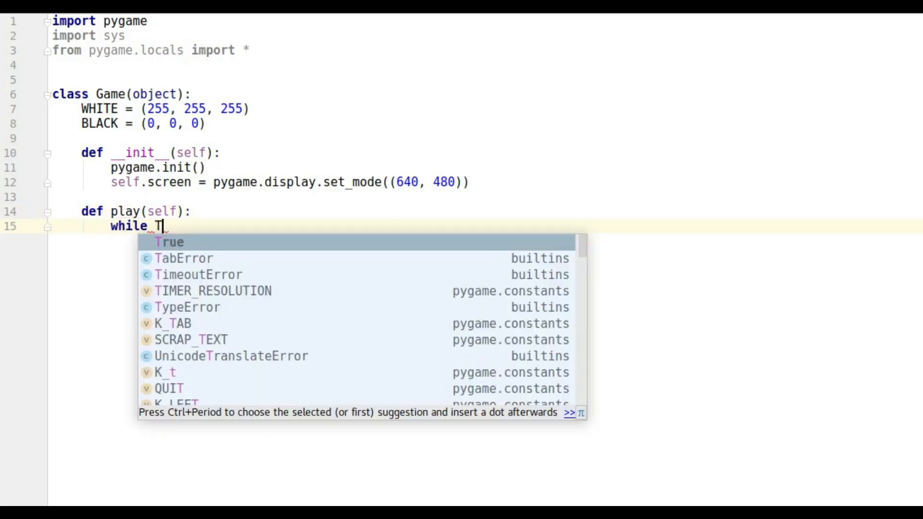
{"action": "key", "text": "Tab"}
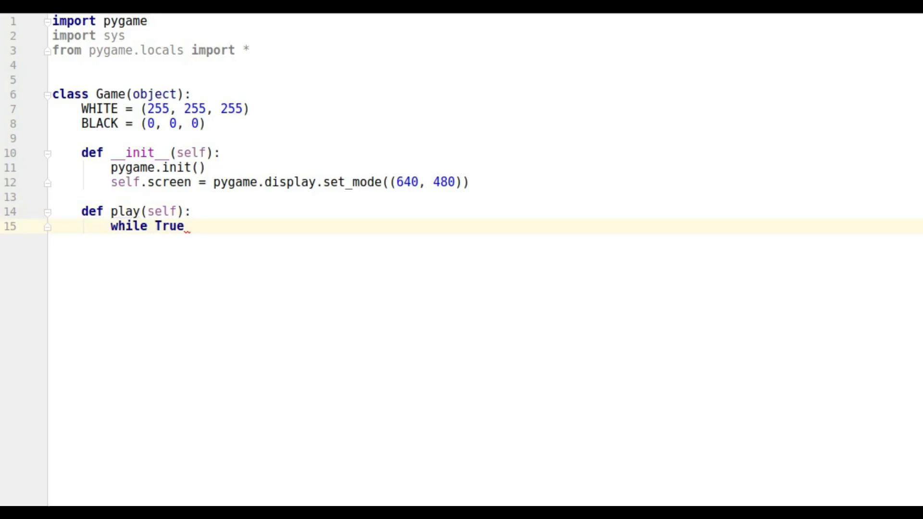
{"action": "type", "text": ":"}
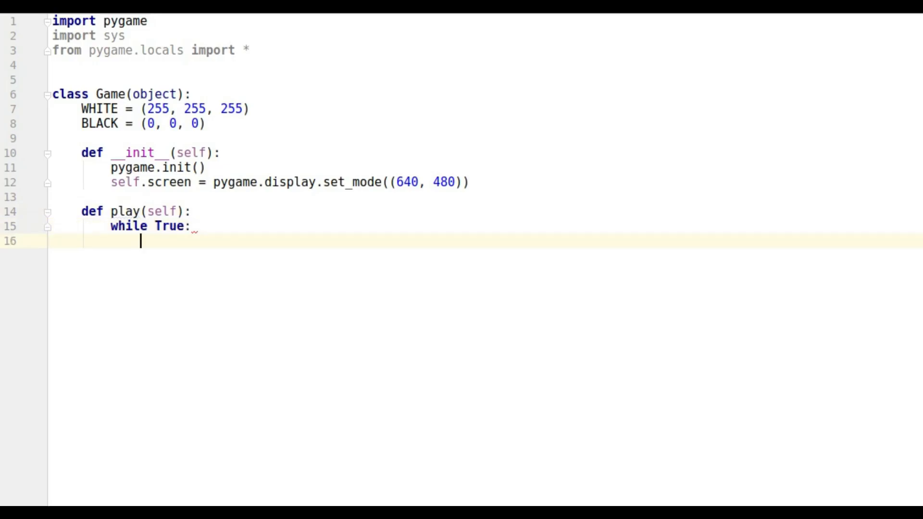
Loop 'for event in pygame.event.get():' inside the while True loop
{"action": "type", "text": "fpr"}
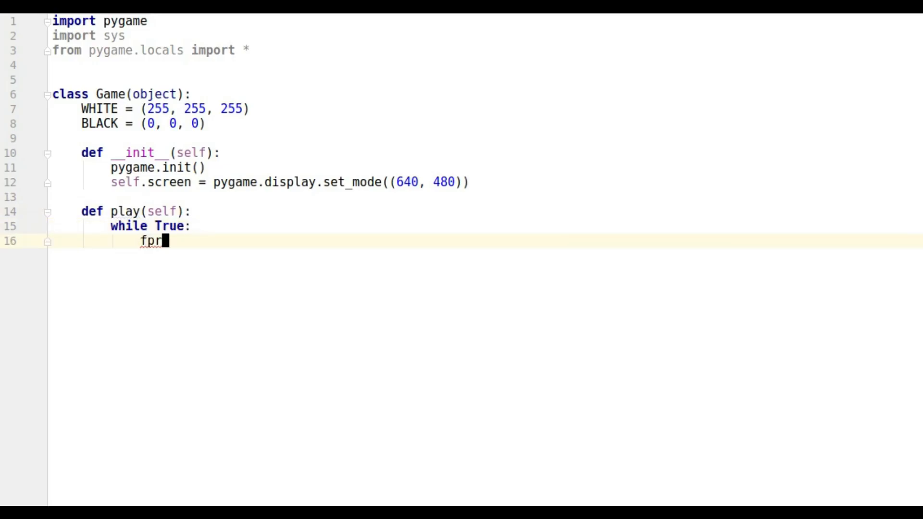
{"action": "key", "text": "BackSpace"}
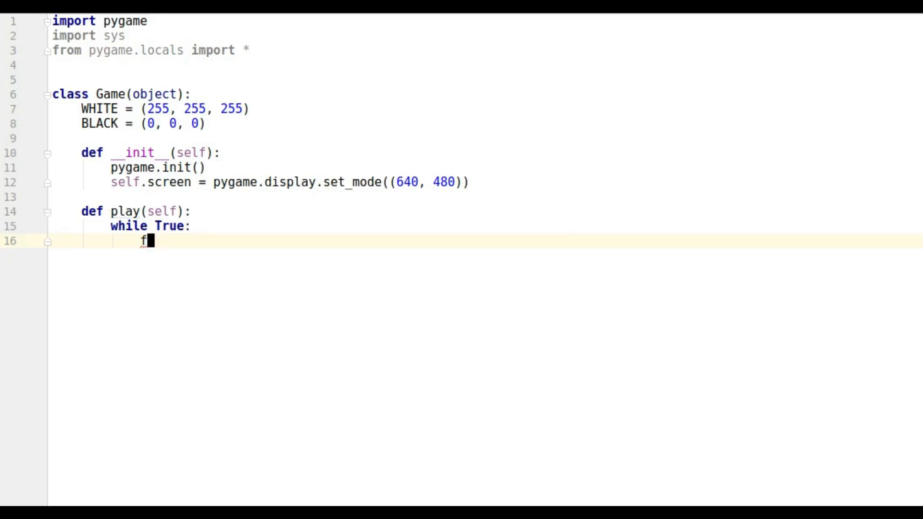
{"action": "type", "text": "or"}
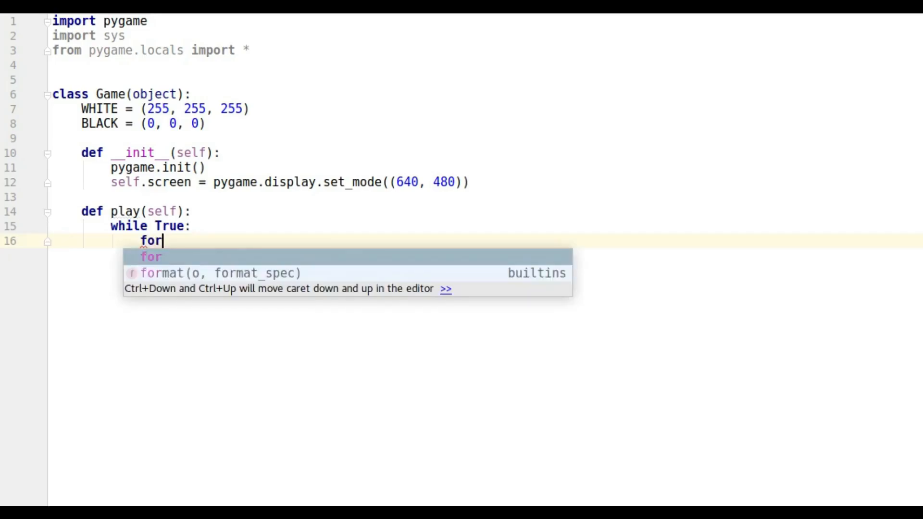
{"action": "type", "text": "even"}
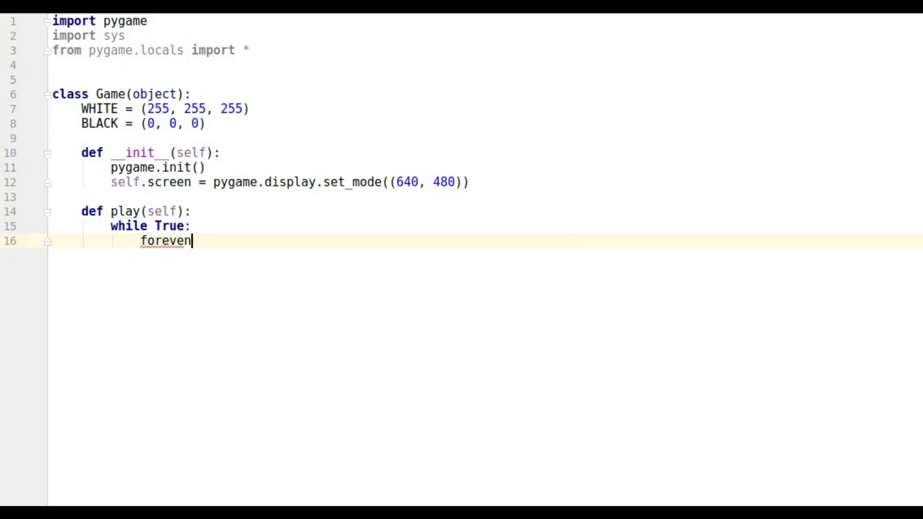
{"action": "type", "text": "for e"}
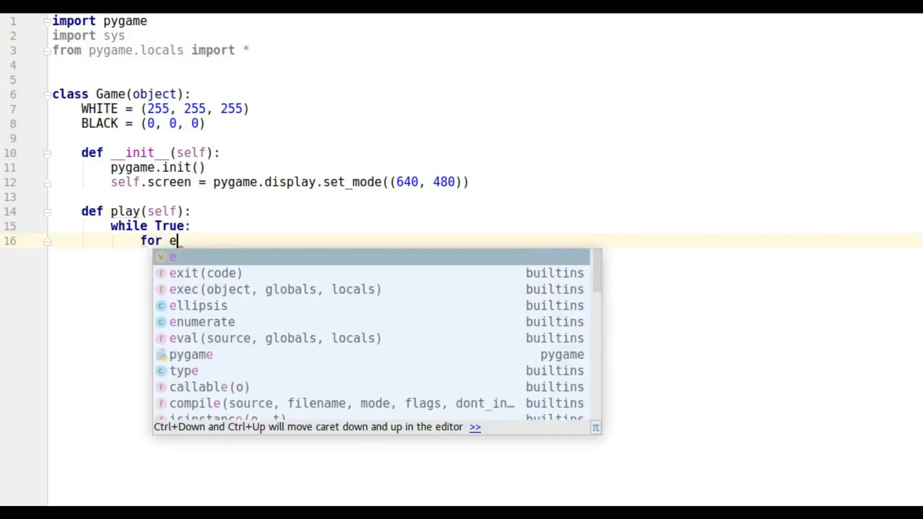
{"action": "type", "text": "vent in"}
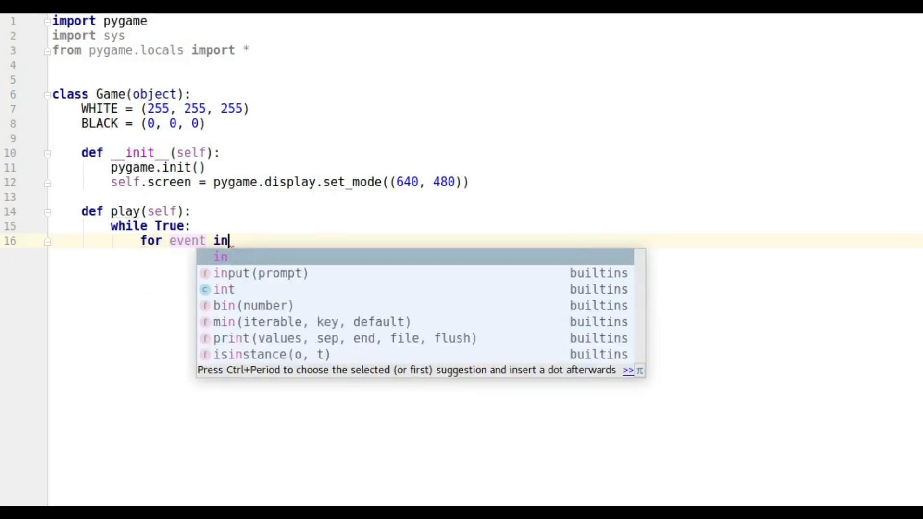
{"action": "key", "text": "Escape"}
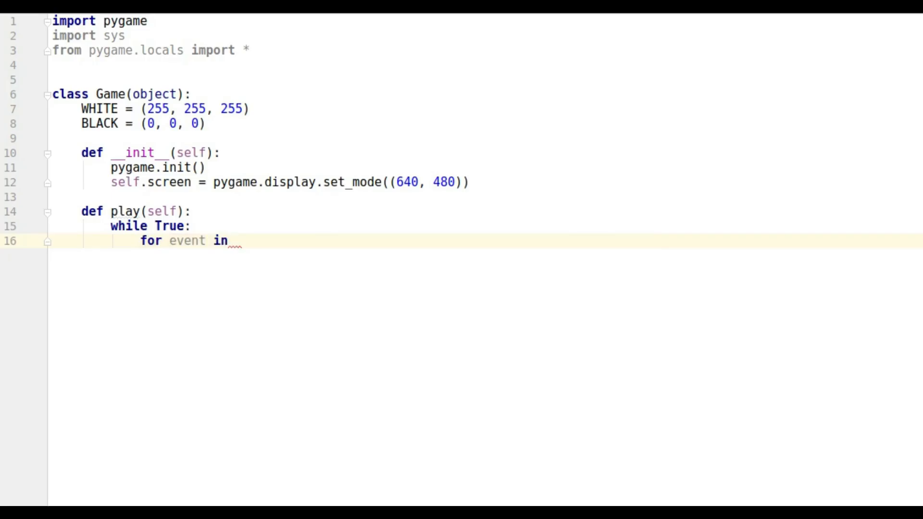
{"action": "type", "text": "pygame"}
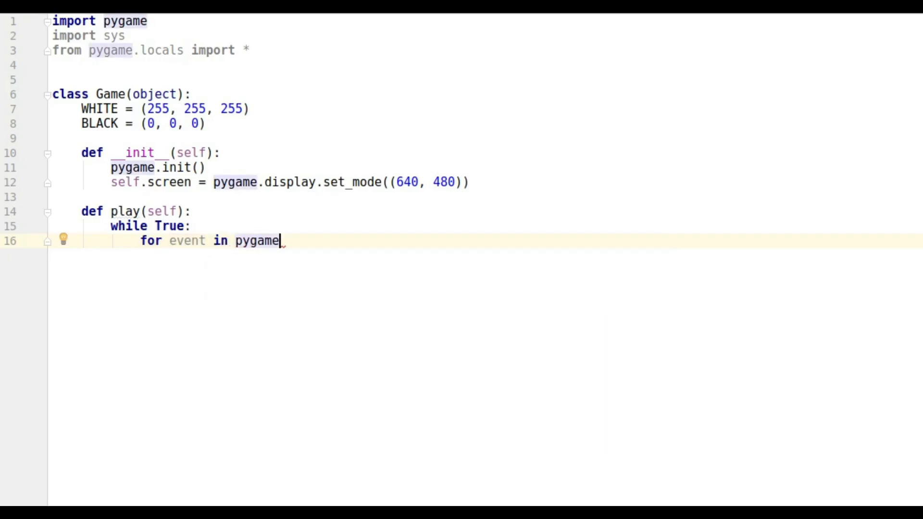
{"action": "type", "text": ".event"}
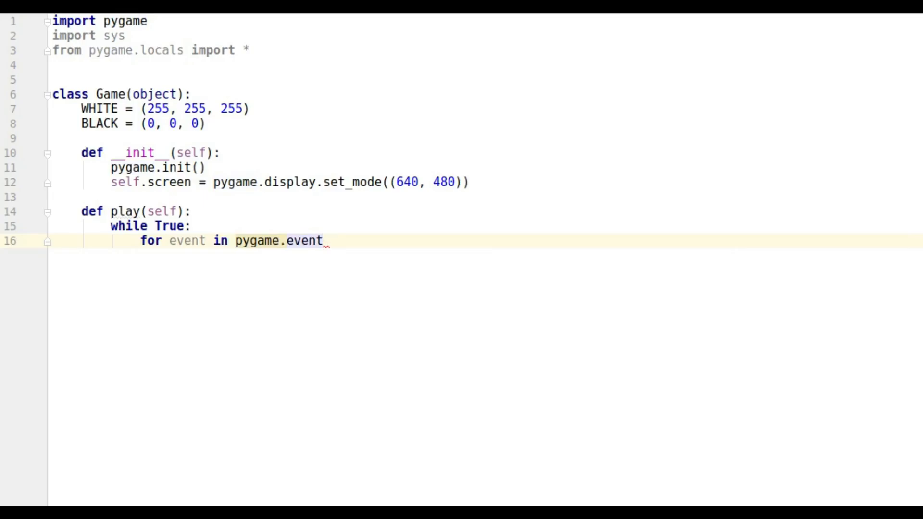
{"action": "type", "text": "."}
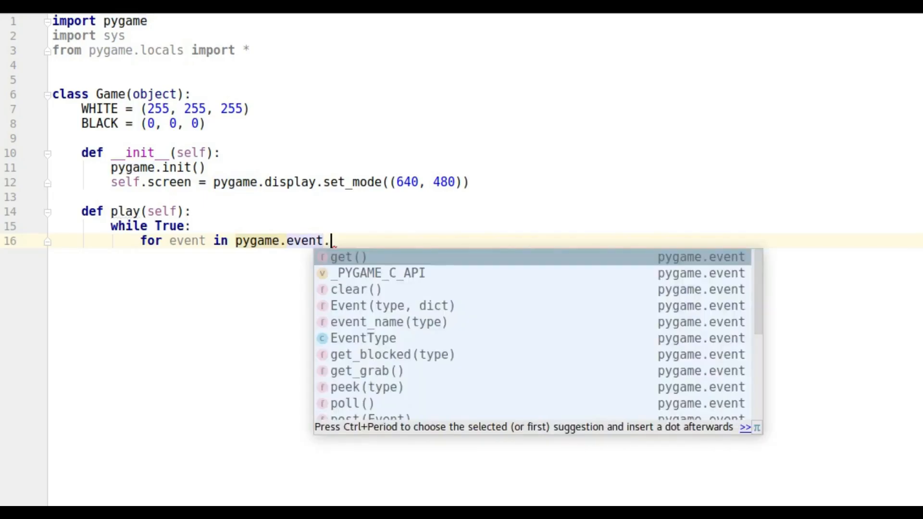
{"action": "left_click", "coordinate": [347, 257]}
{"action": "type", "text": "if e"}
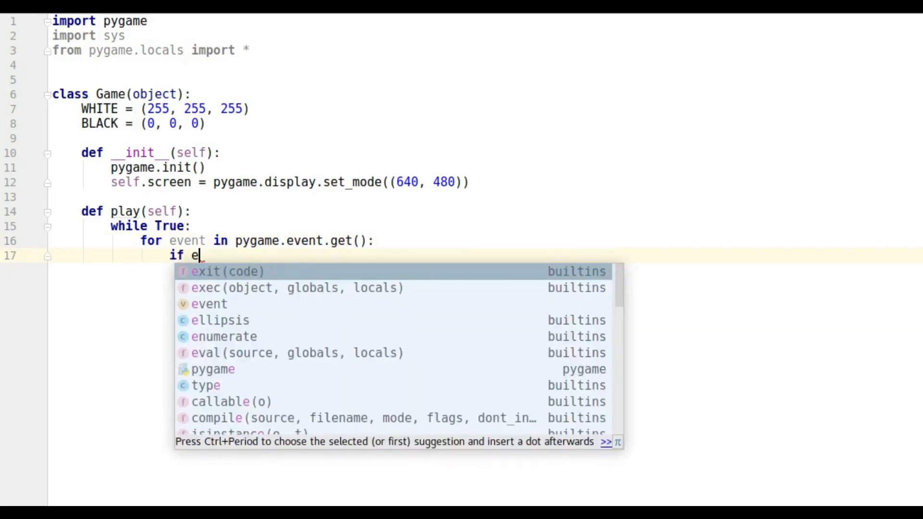
Add an 'if event.type == QUIT:' check inside the event loop
{"action": "left_click", "coordinate": [209, 304]}
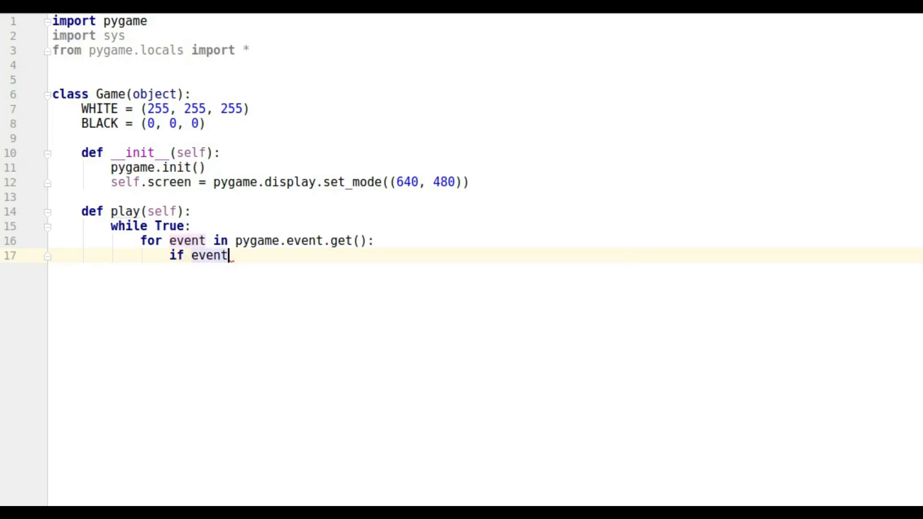
{"action": "type", "text": ".ty"}
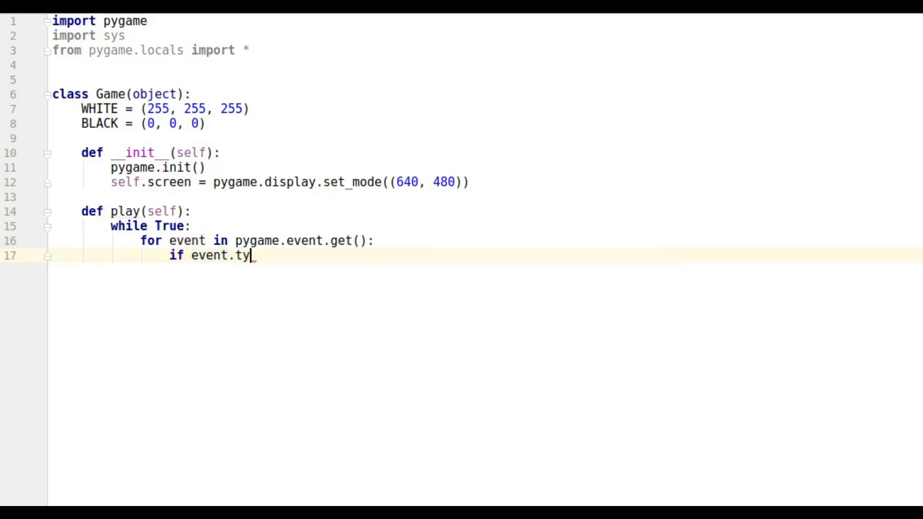
{"action": "type", "text": "pe =="}
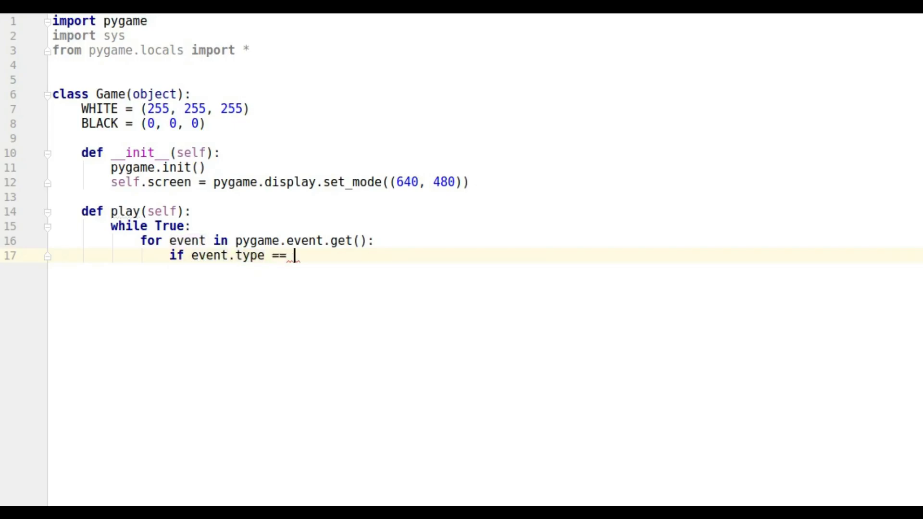
{"action": "type", "text": "QUIT"}
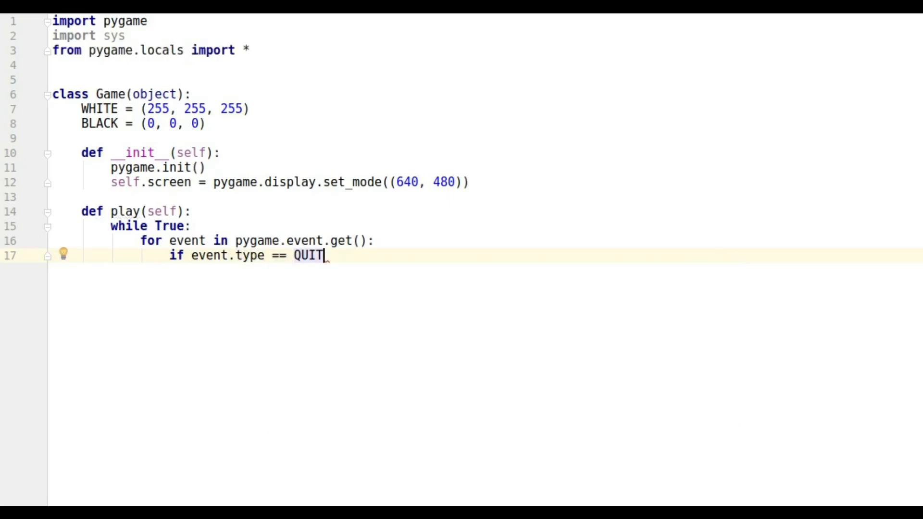
{"action": "type", "text": ":"}
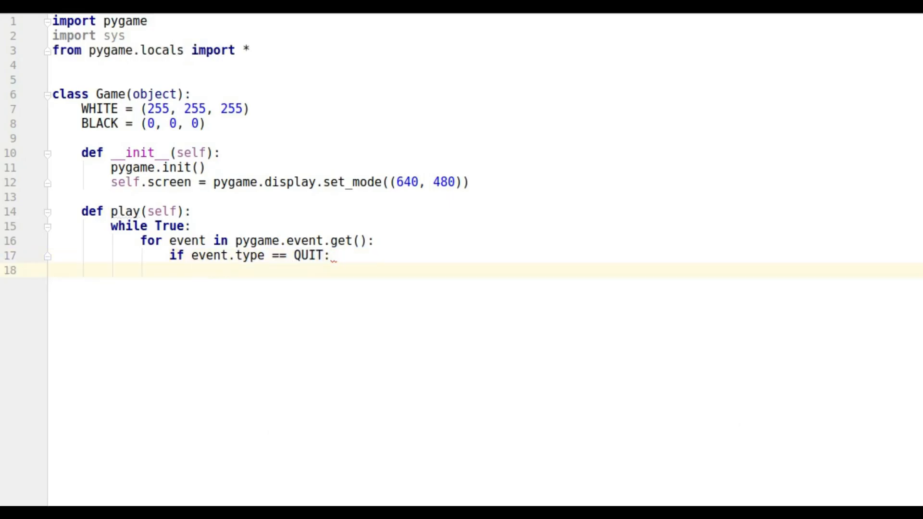
{"action": "type", "text": "pygame"}
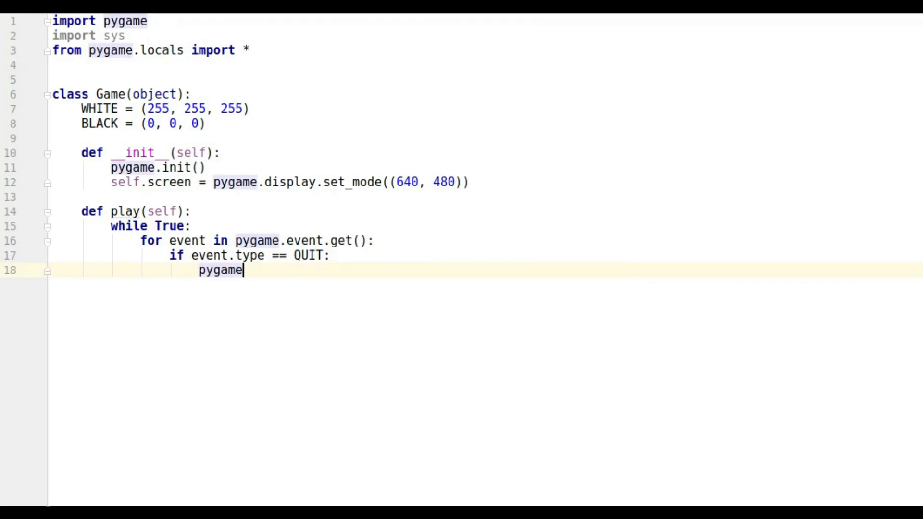
Call pygame.quit() followed by sys.exit() under the QUIT check
{"action": "type", "text": ".q"}
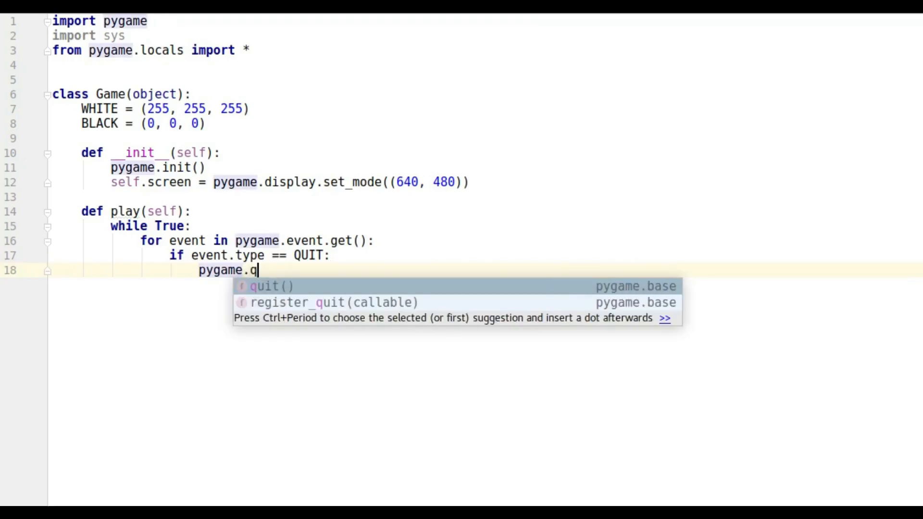
{"action": "key", "text": "Tab"}
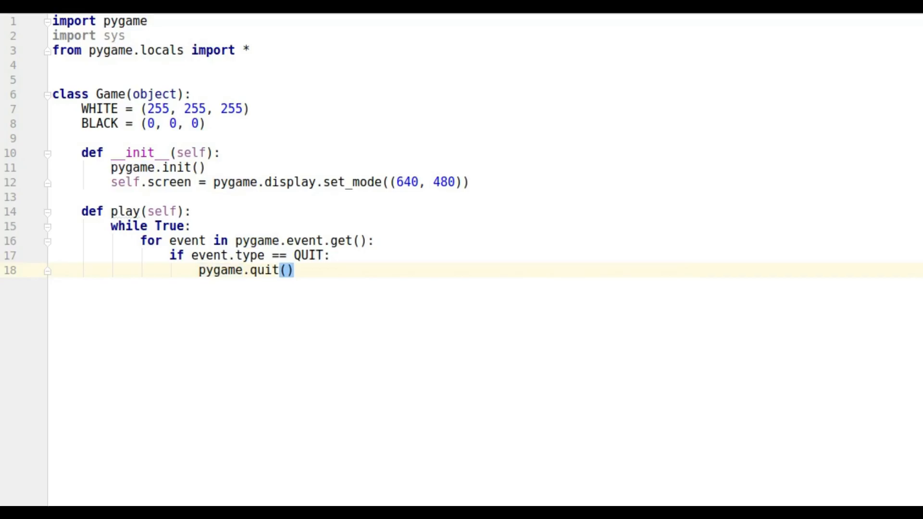
{"action": "type", "text": "sy"}
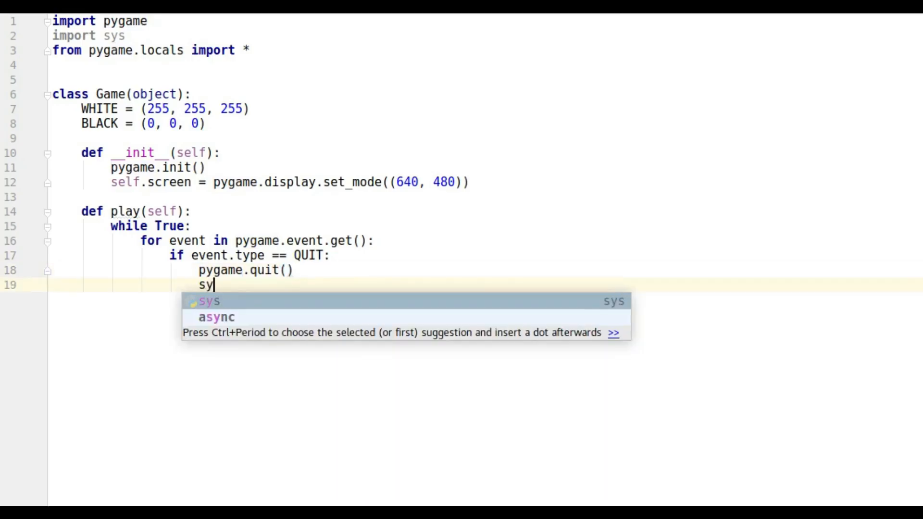
{"action": "type", "text": "s"}
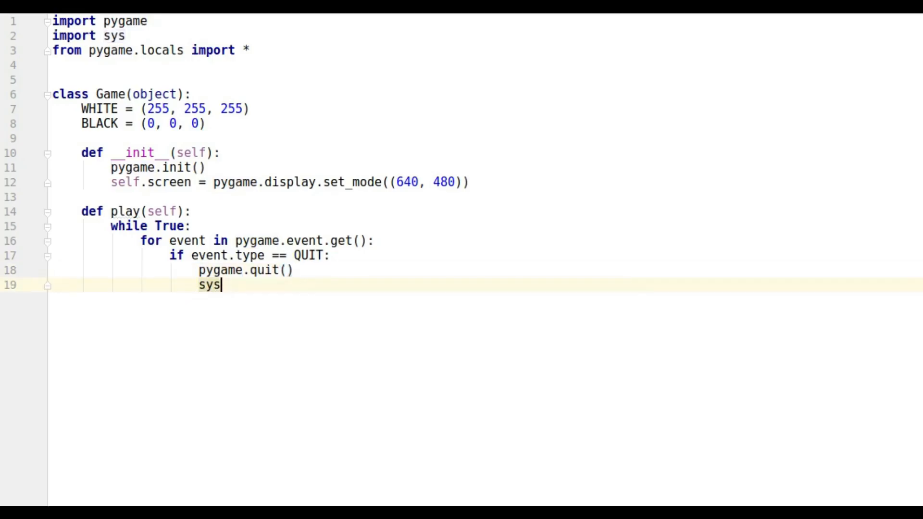
{"action": "type", "text": ".exit("}
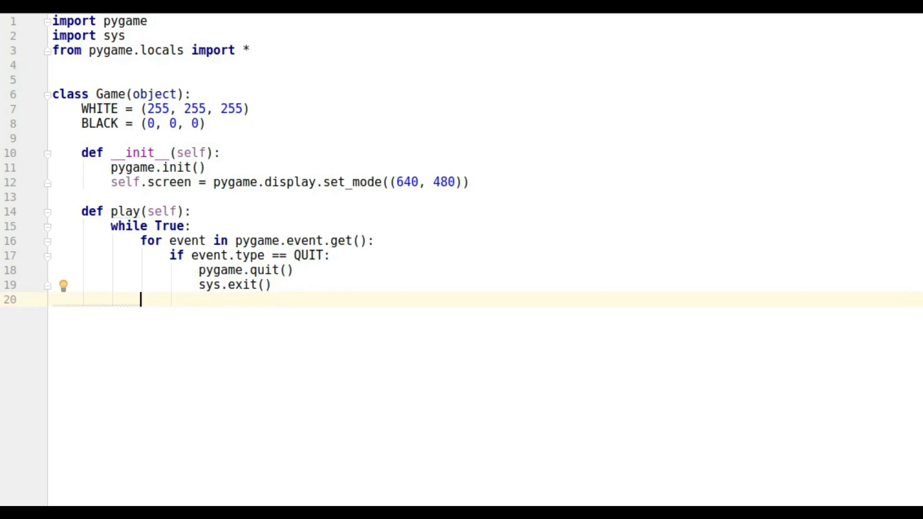
Call self.draw() inside play's while loop
{"action": "type", "text": "s"}
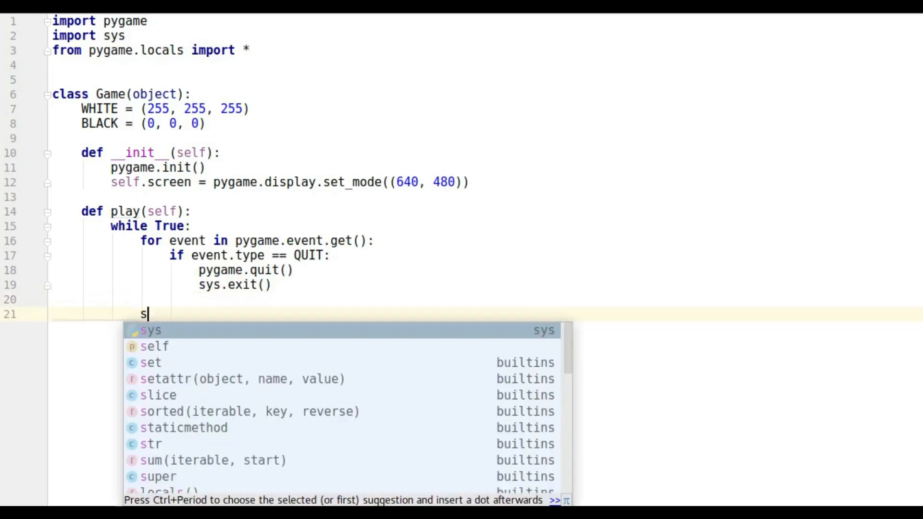
{"action": "type", "text": "elf.d"}
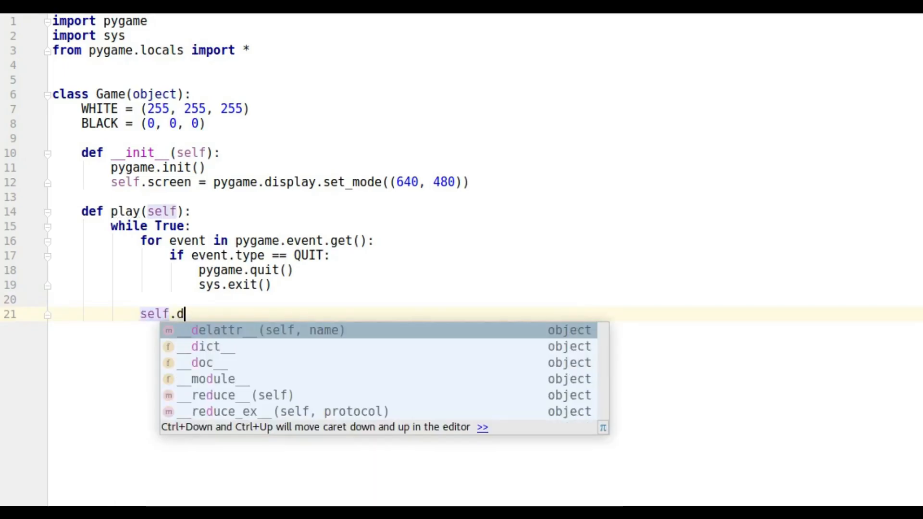
{"action": "type", "text": "raw("}
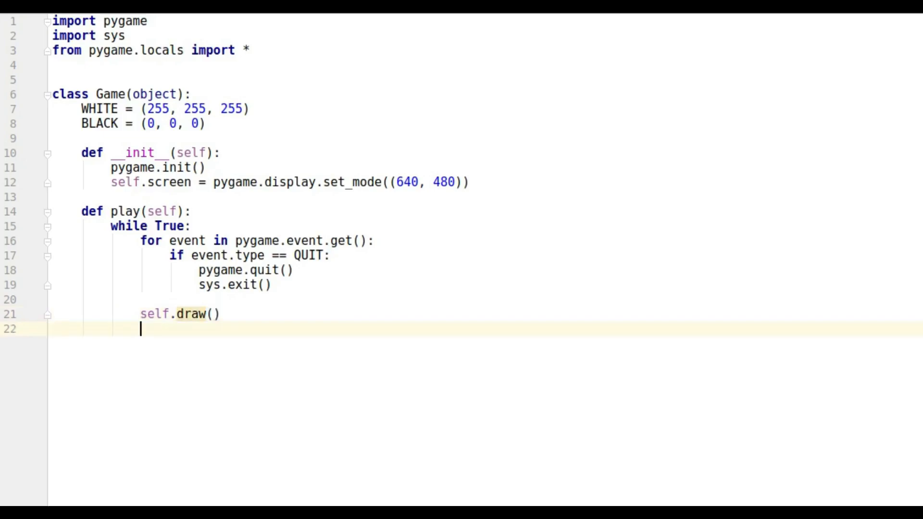
Define draw(self) that fills self.screen with Game.WHITE
{"action": "type", "text": "def"}
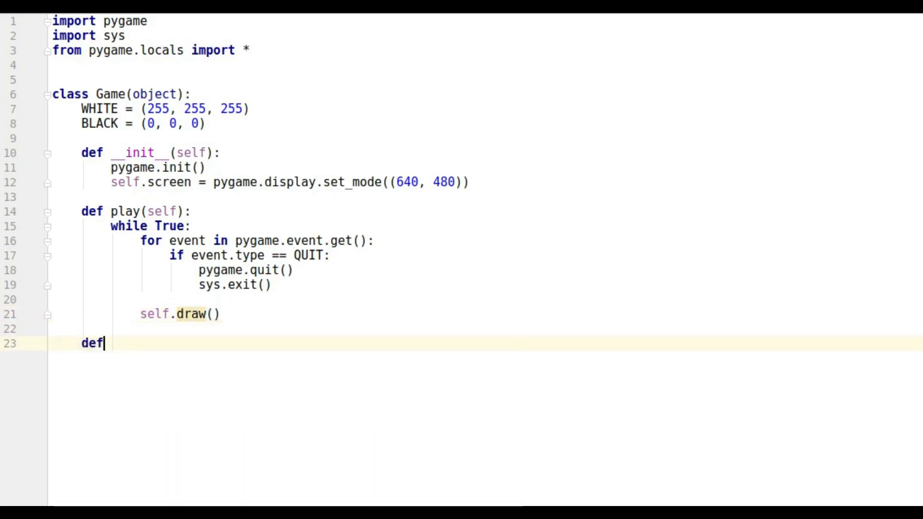
{"action": "type", "text": "dra"}
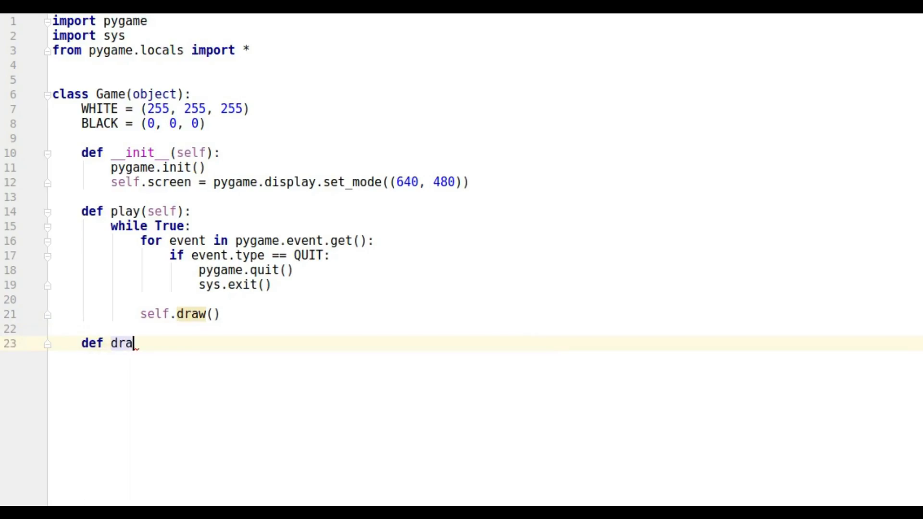
{"action": "type", "text": "w(self):"}
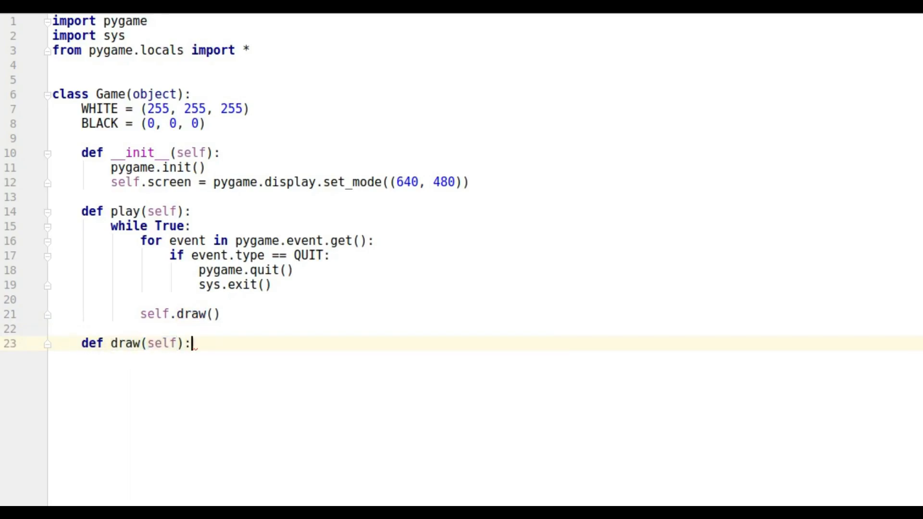
{"action": "type", "text": "self"}
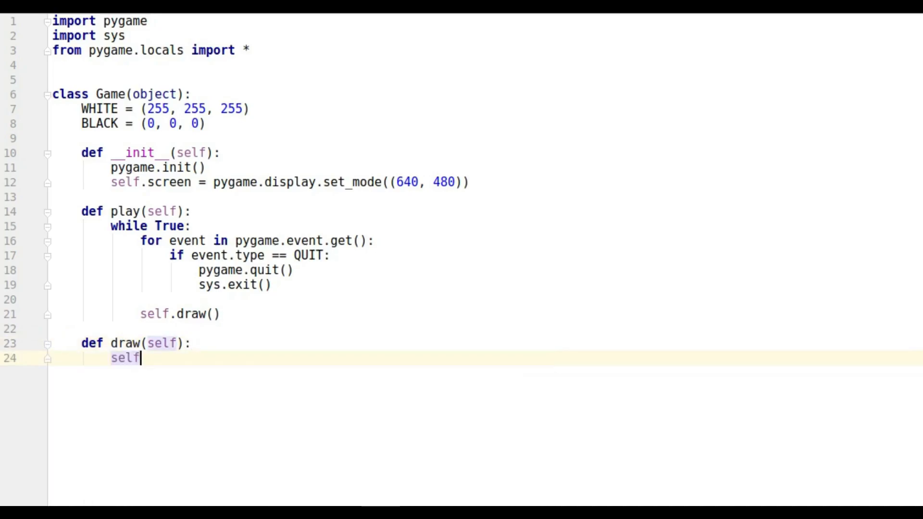
{"action": "type", "text": ".sc"}
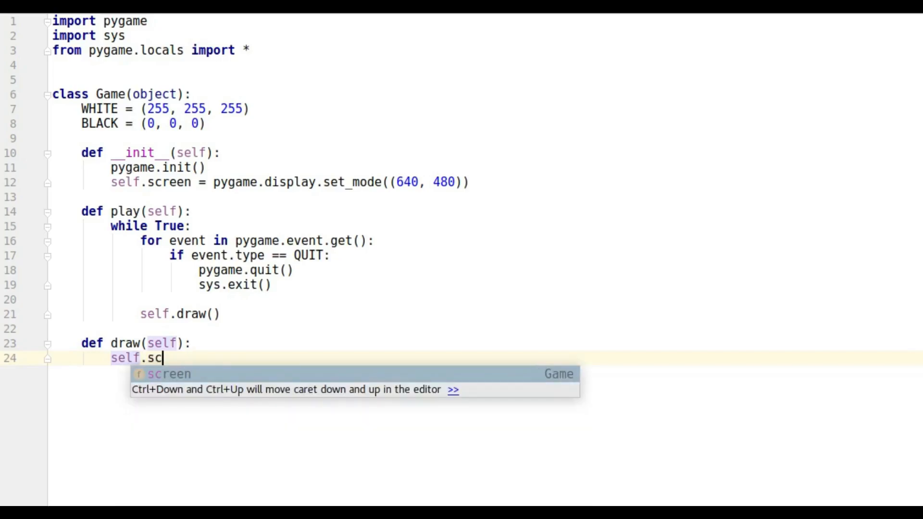
{"action": "key", "text": "Tab"}
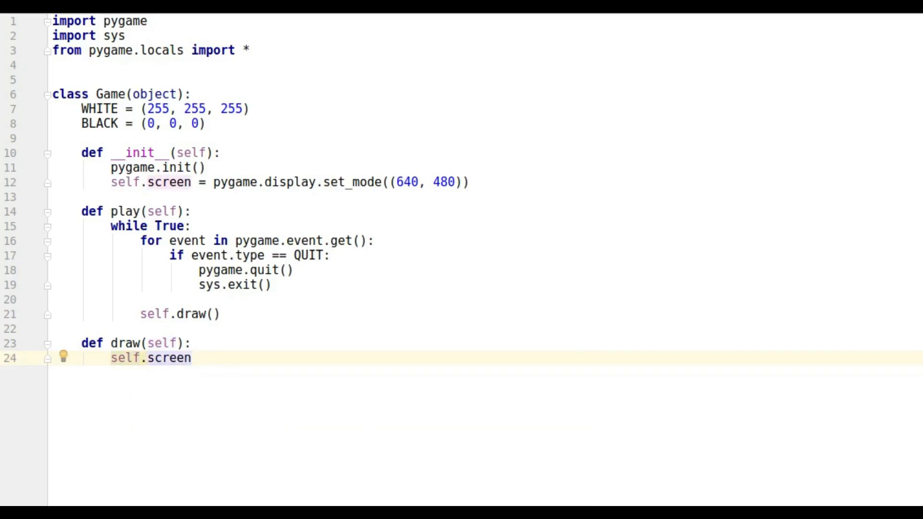
{"action": "type", "text": ".fill"}
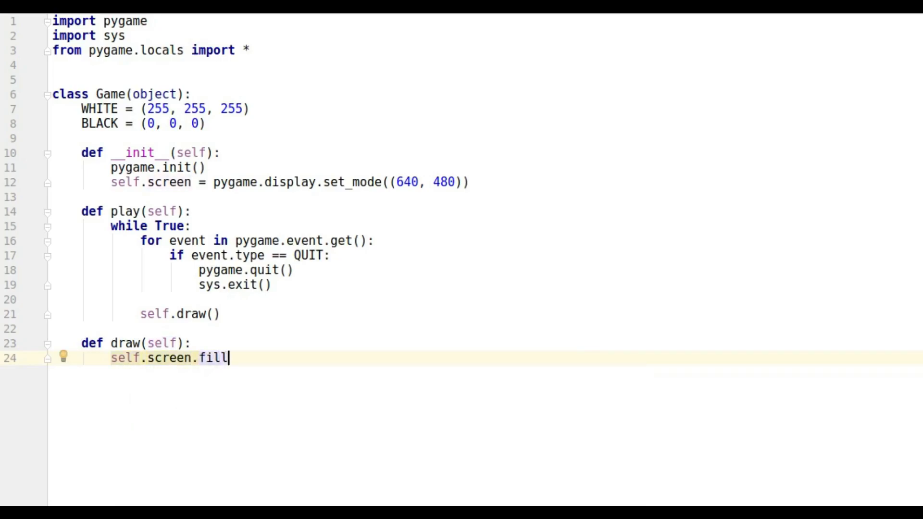
{"action": "type", "text": "(Game"}
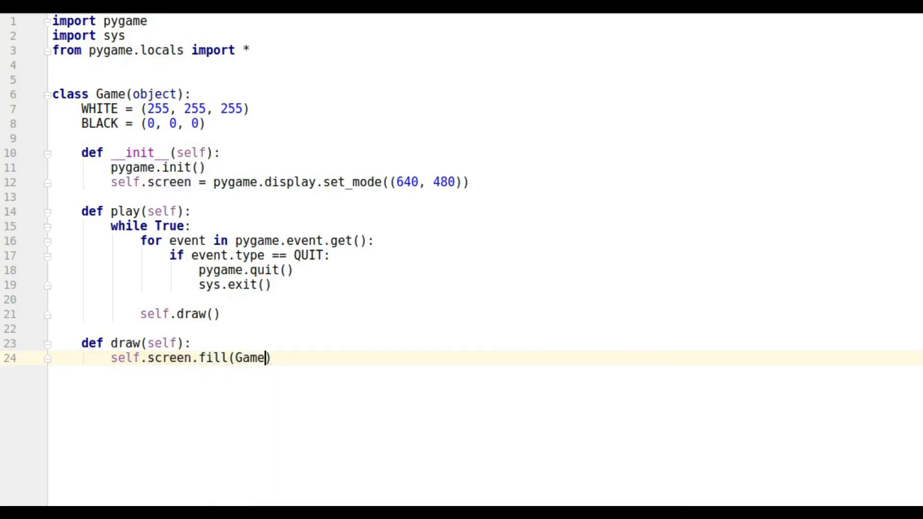
{"action": "type", "text": ".WHITE"}
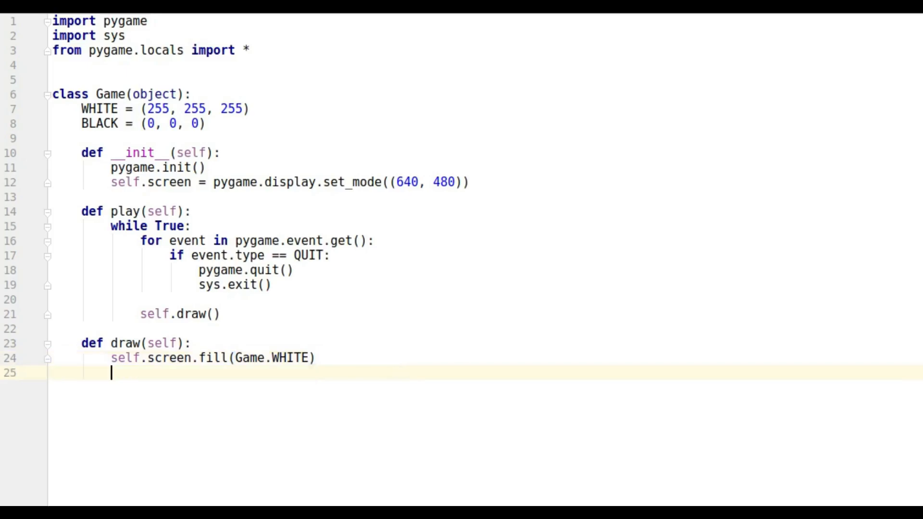
End draw with a pygame.display.update() call
{"action": "type", "text": "p"}
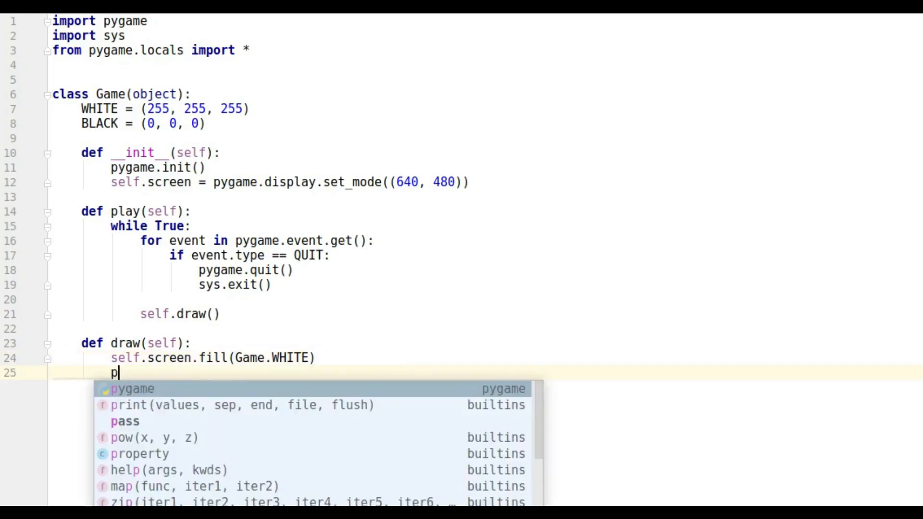
{"action": "left_click", "coordinate": [135, 389]}
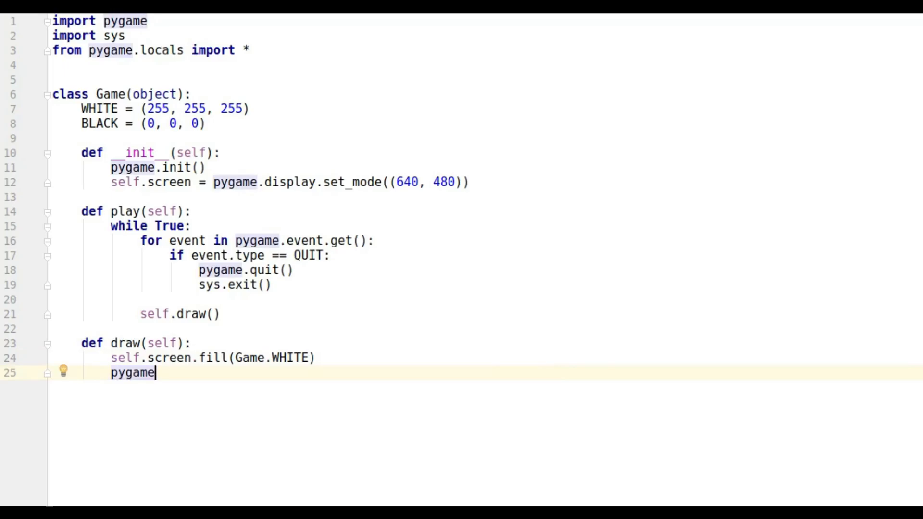
{"action": "type", "text": ".display.update("}
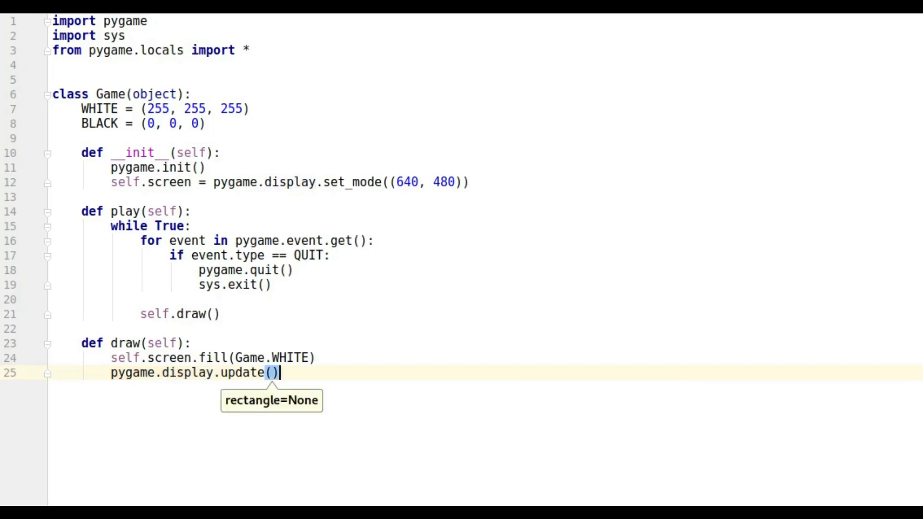
{"action": "key", "text": "Enter"}
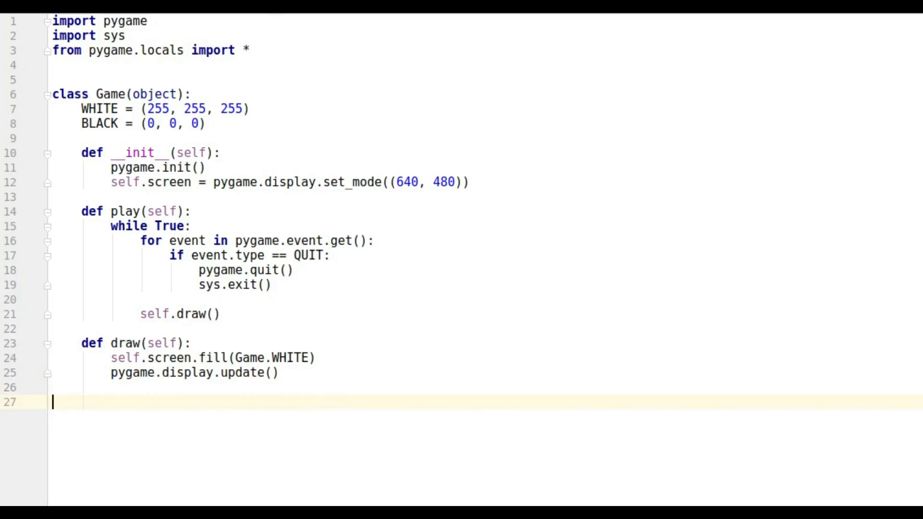
{"action": "mouse_move", "coordinate": [188, 210]}
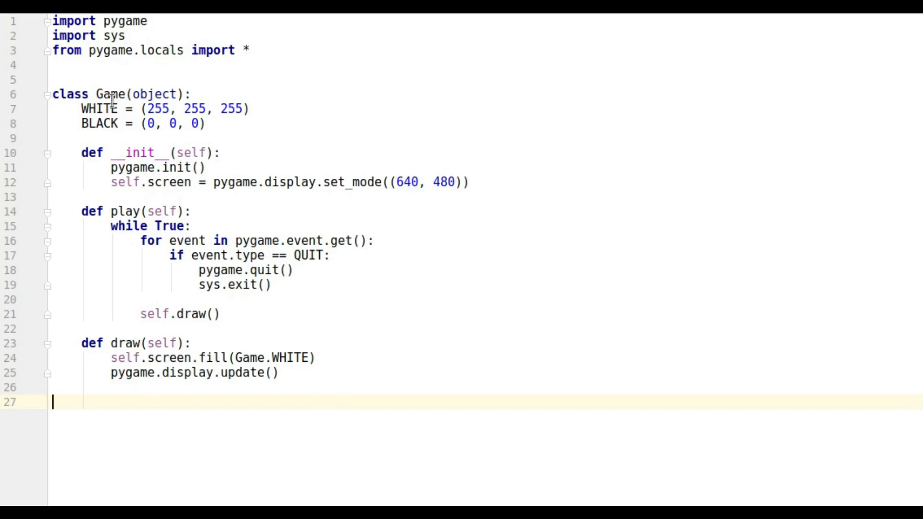
{"action": "mouse_move", "coordinate": [359, 390]}
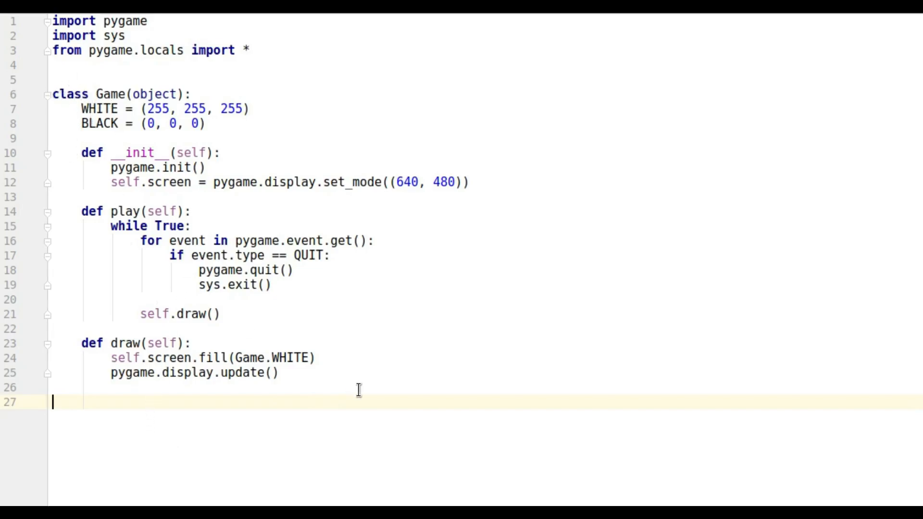
{"action": "mouse_move", "coordinate": [524, 435]}
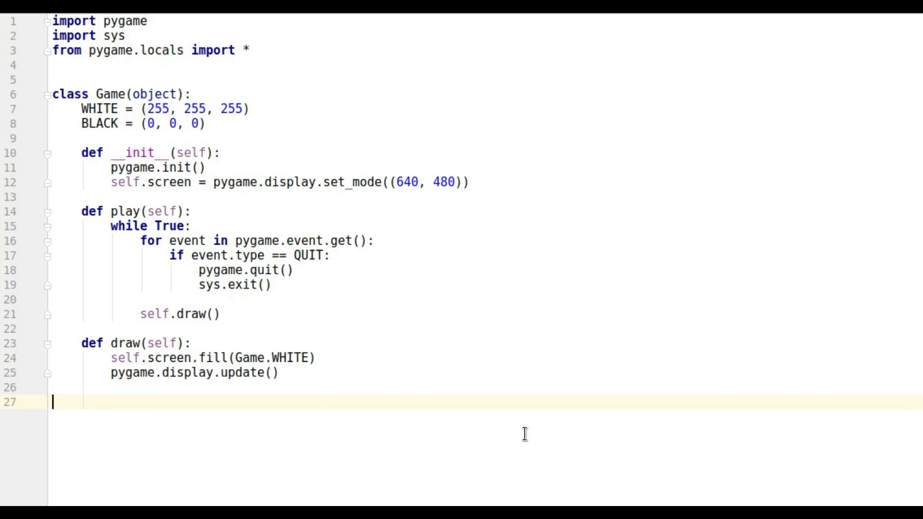
Add a top-level Game().play() call, run it, then move and close the white window
{"action": "type", "text": "G"}
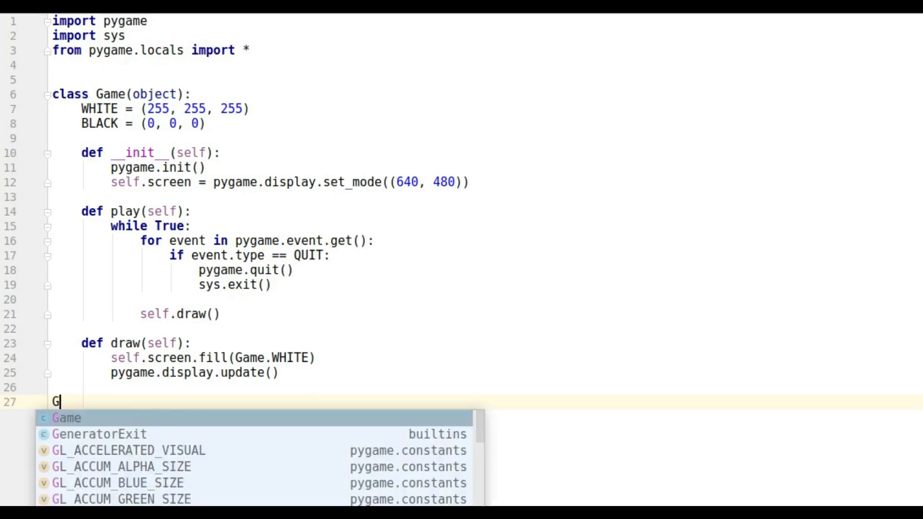
{"action": "key", "text": "Tab"}
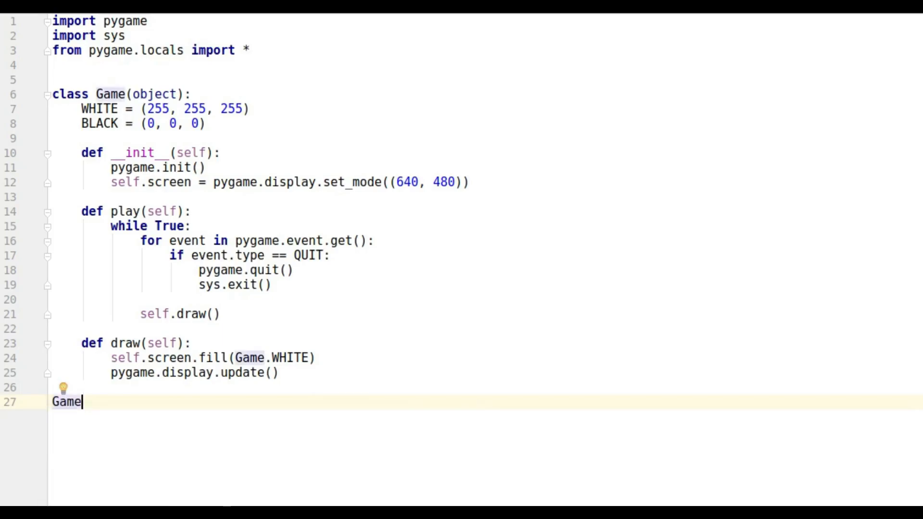
{"action": "type", "text": "()"}
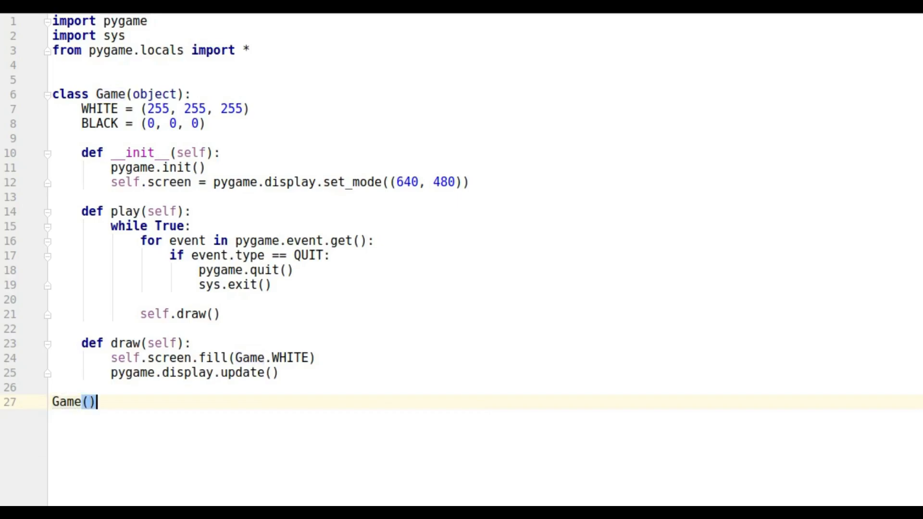
{"action": "type", "text": ".play("}
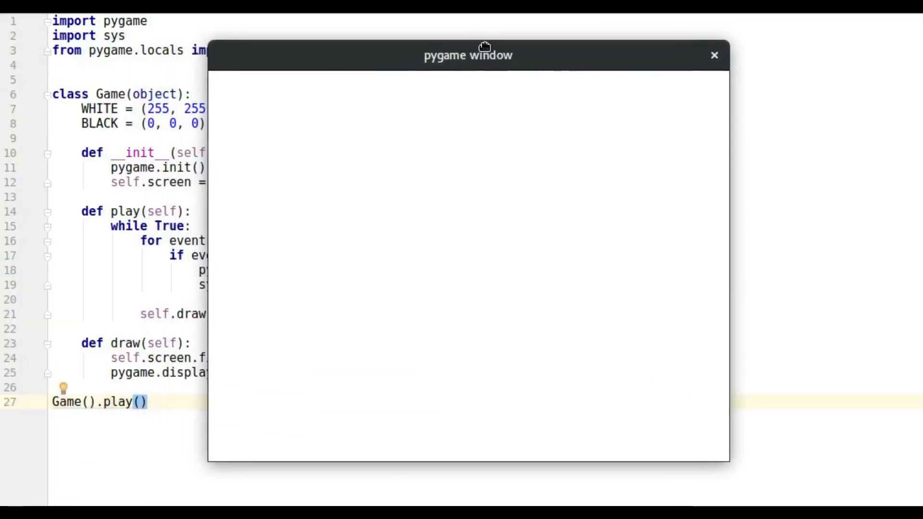
{"action": "left_click_drag", "start_coordinate": [468, 55], "coordinate": [402, 65]}
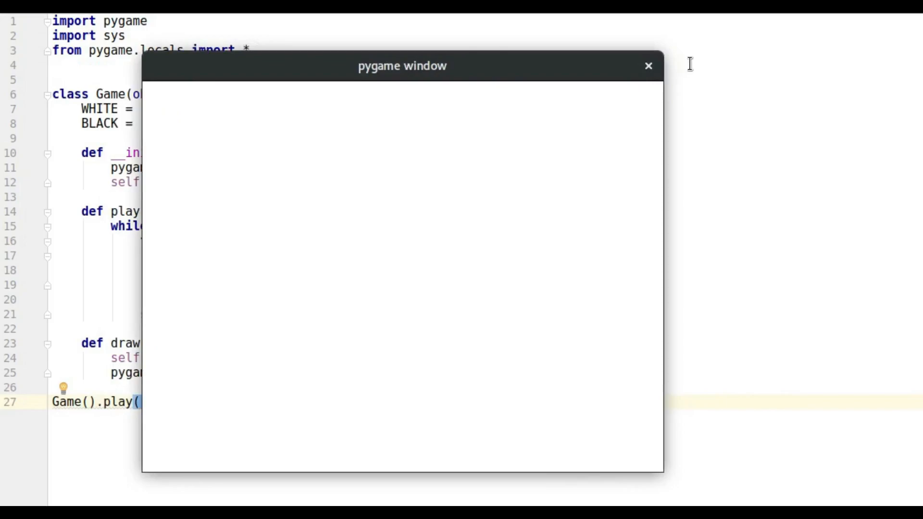
{"action": "left_click", "coordinate": [649, 66]}
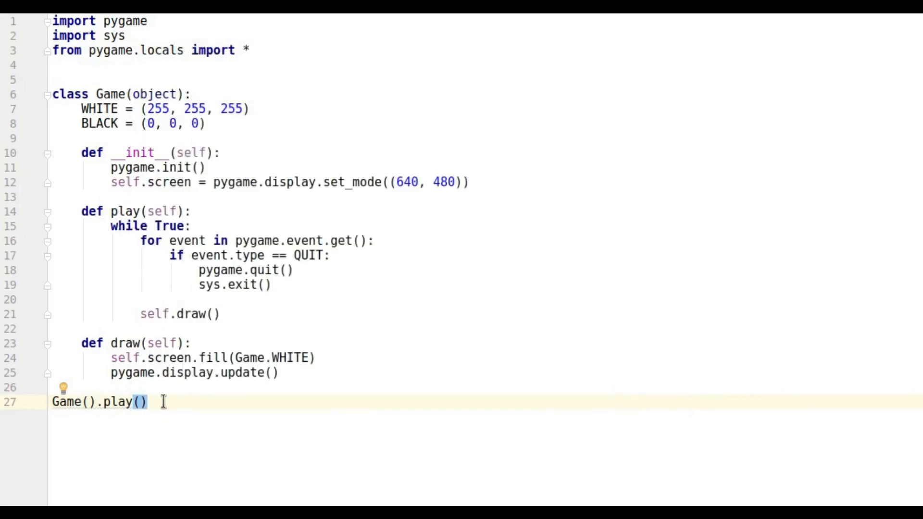
{"action": "mouse_move", "coordinate": [153, 388]}
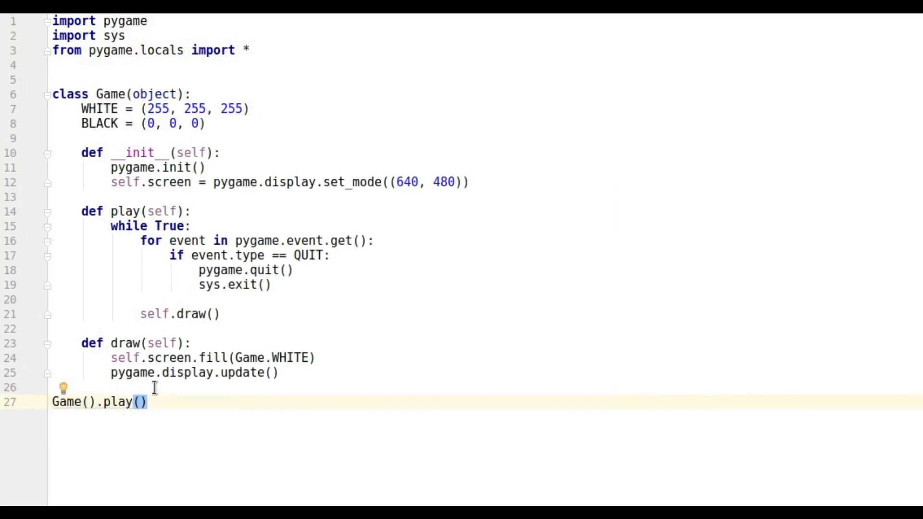
Wrap Game().play() in an 'if __name__ == "__main__":' guard
{"action": "key", "text": "Enter"}
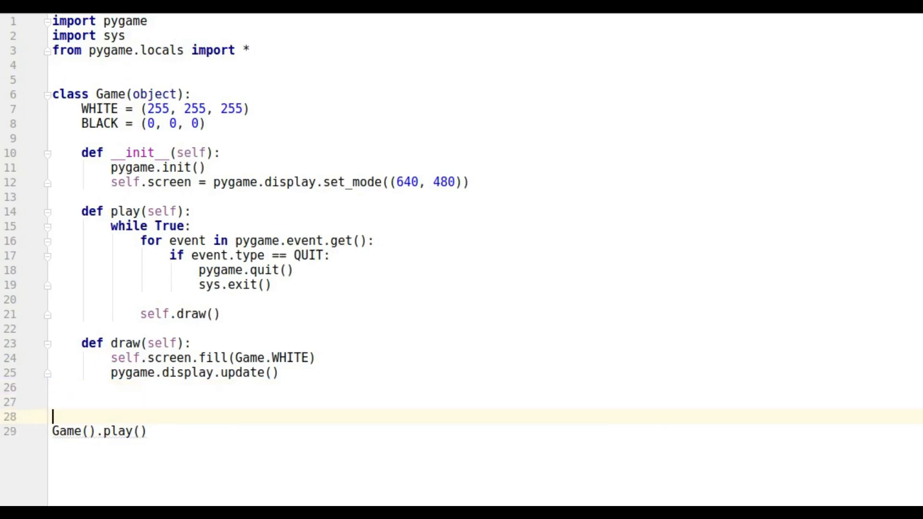
{"action": "type", "text": "if"}
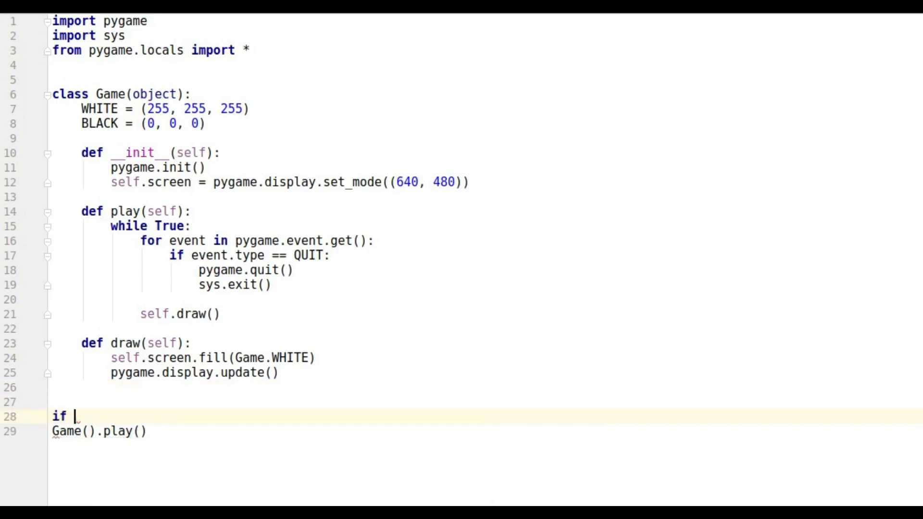
{"action": "type", "text": "__n"}
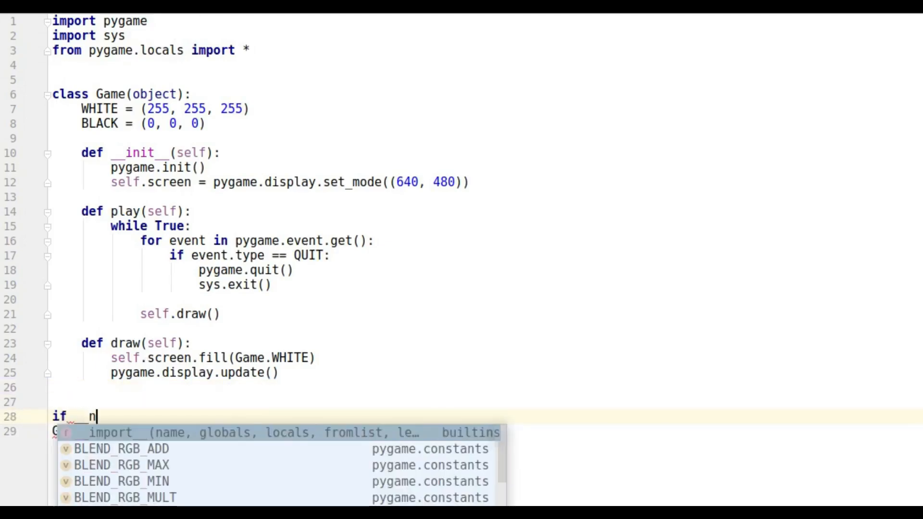
{"action": "type", "text": "ame__"}
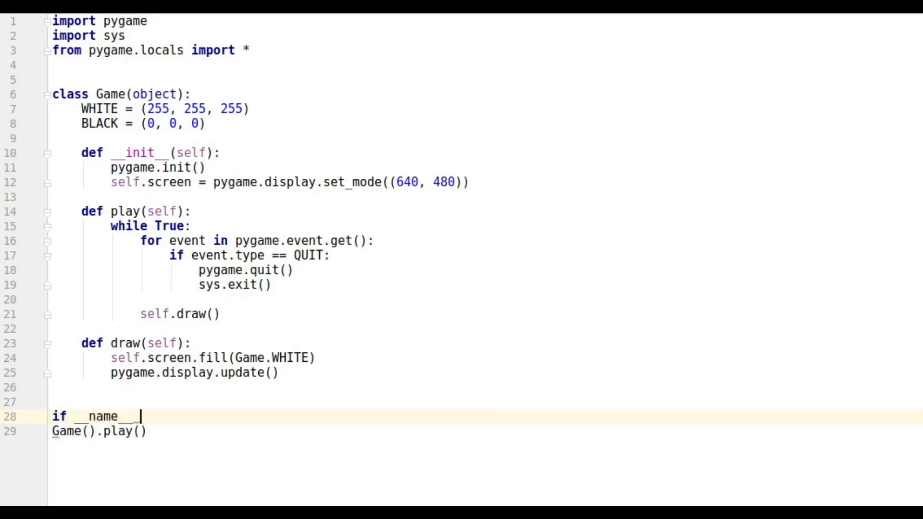
{"action": "type", "text": "==\"__"}
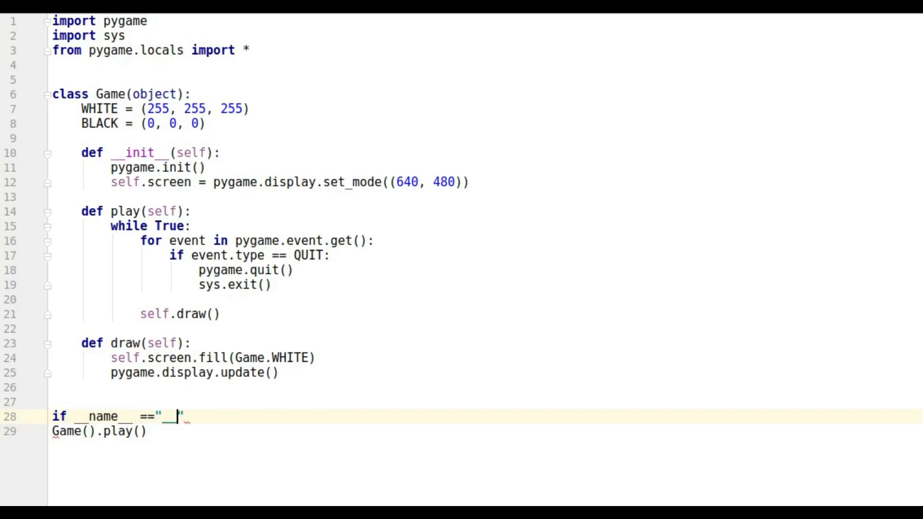
{"action": "type", "text": "_main"}
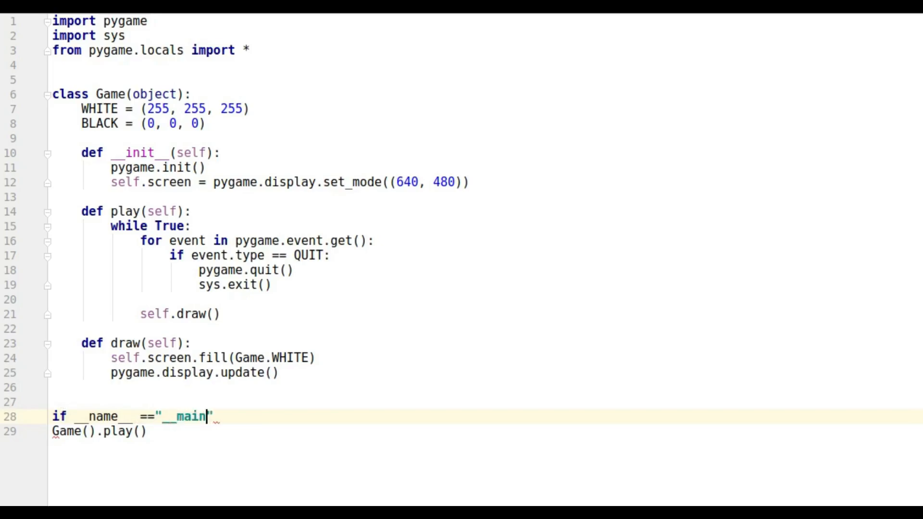
{"action": "type", "text": "__\""}
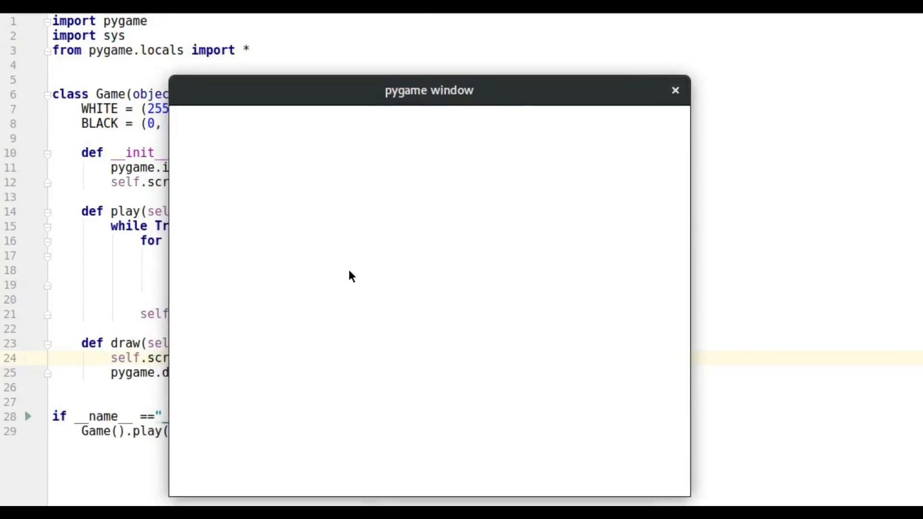
Close the reopened white pygame window with its X button
{"action": "left_click", "coordinate": [675, 90]}
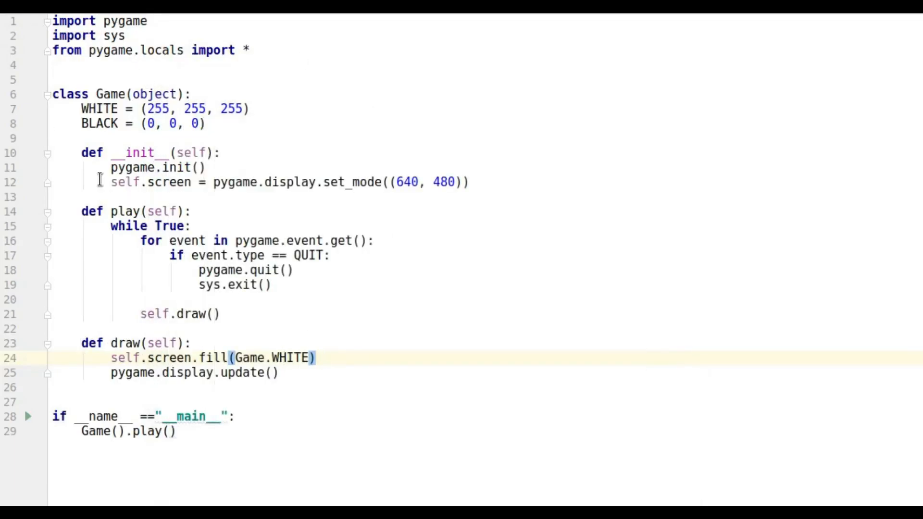
{"action": "mouse_move", "coordinate": [70, 35]}
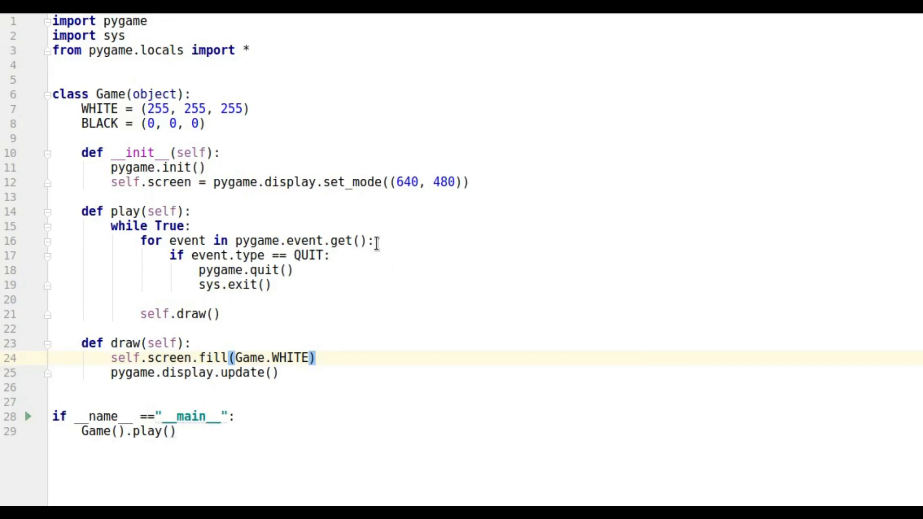
{"action": "mouse_move", "coordinate": [150, 304]}
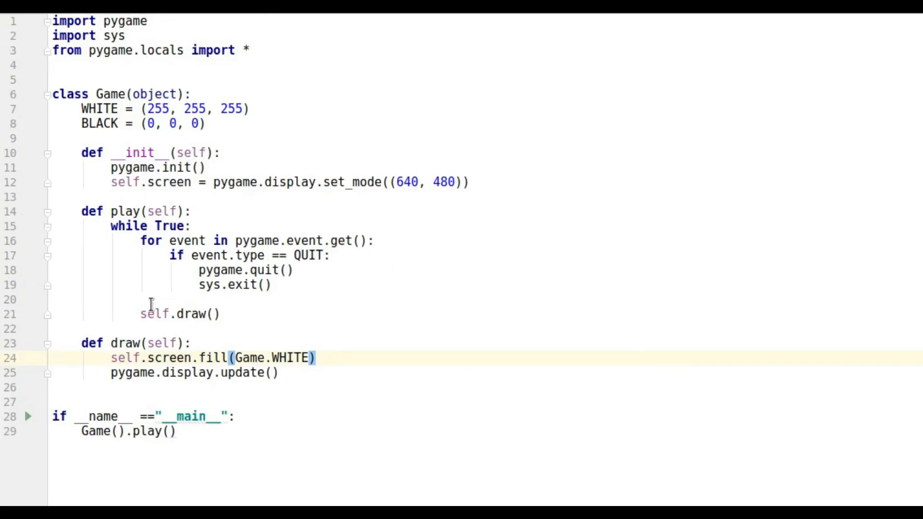